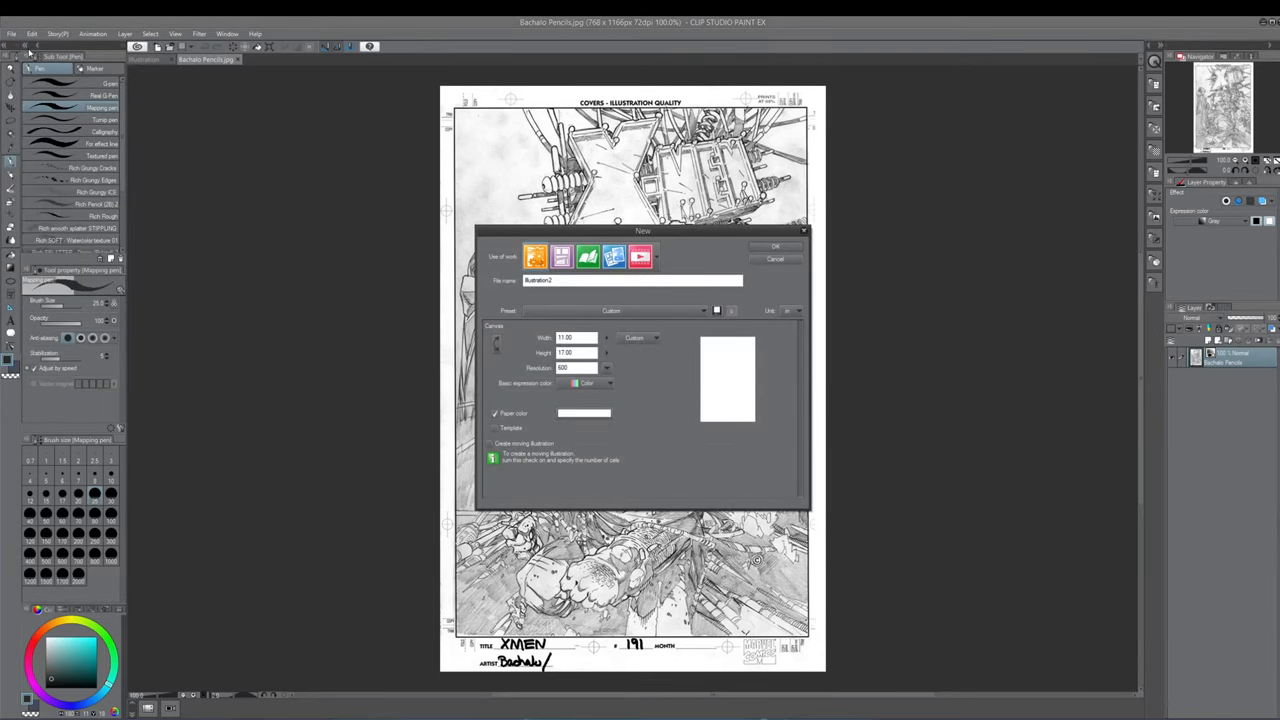
# Step: Create a new blank illustration canvas via File > New and confirm the dialog
pyautogui.click(776, 258)
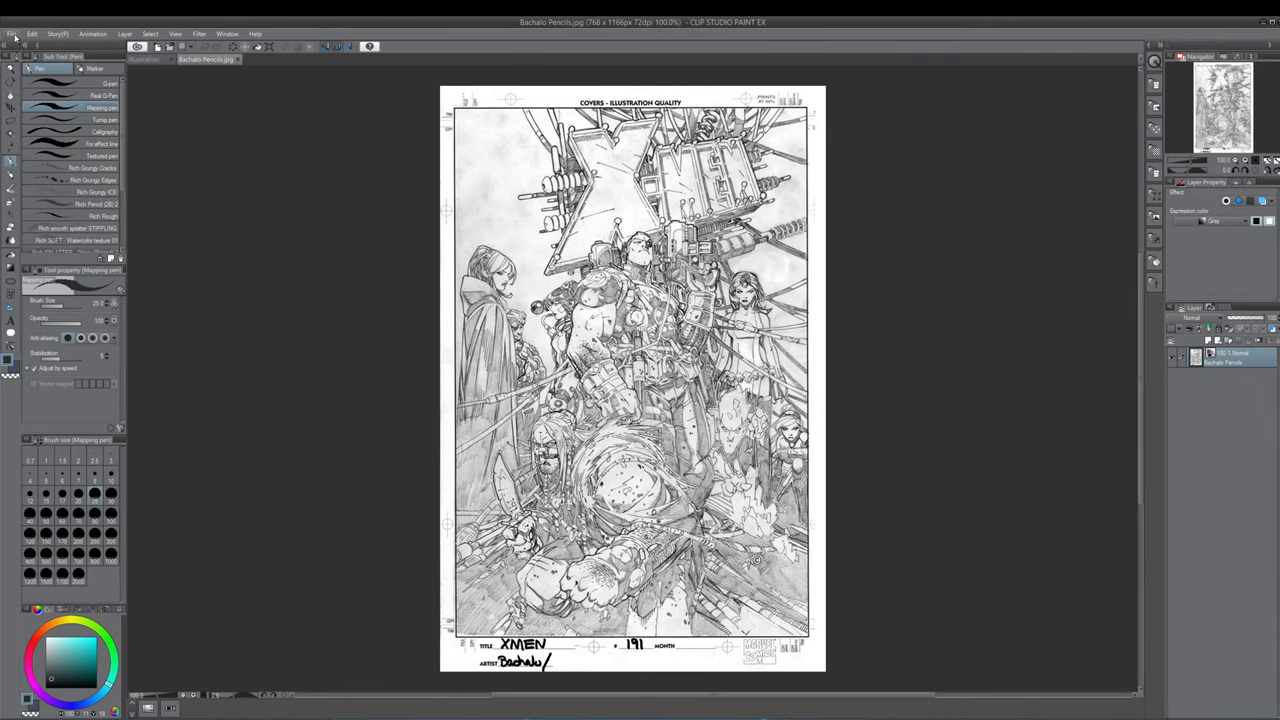
pyautogui.click(12, 32)
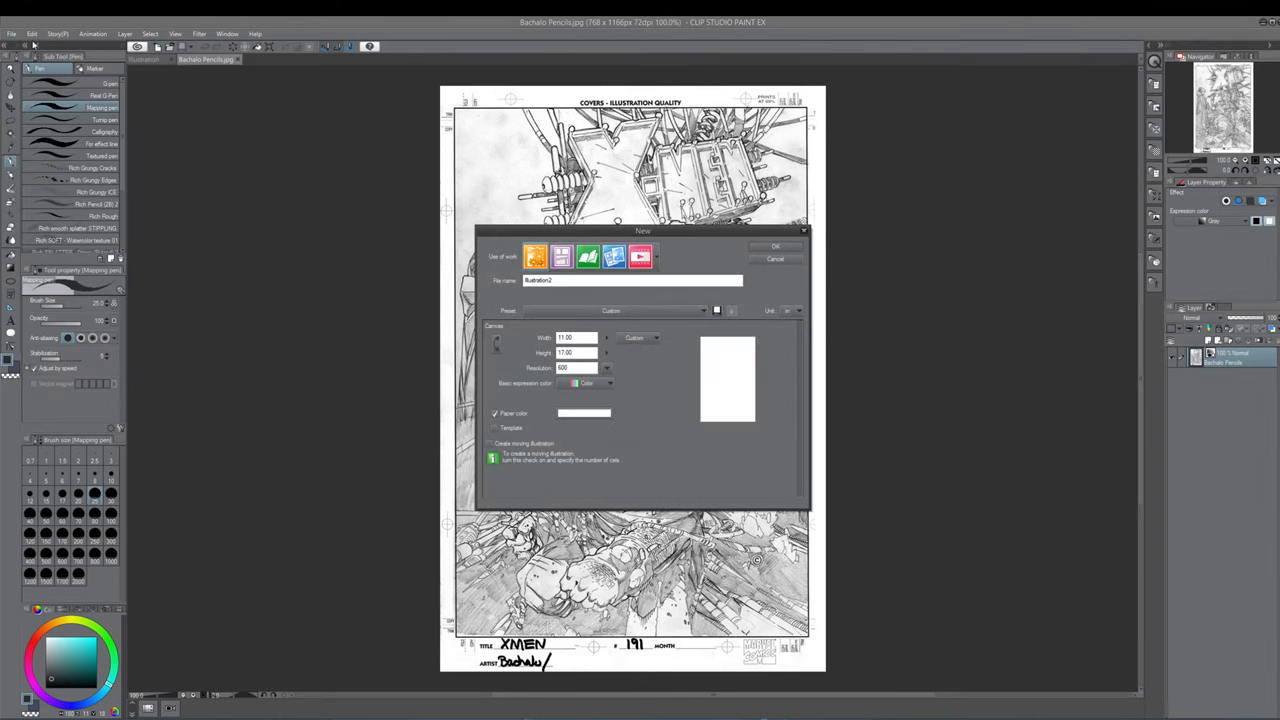
pyautogui.moveTo(664, 404)
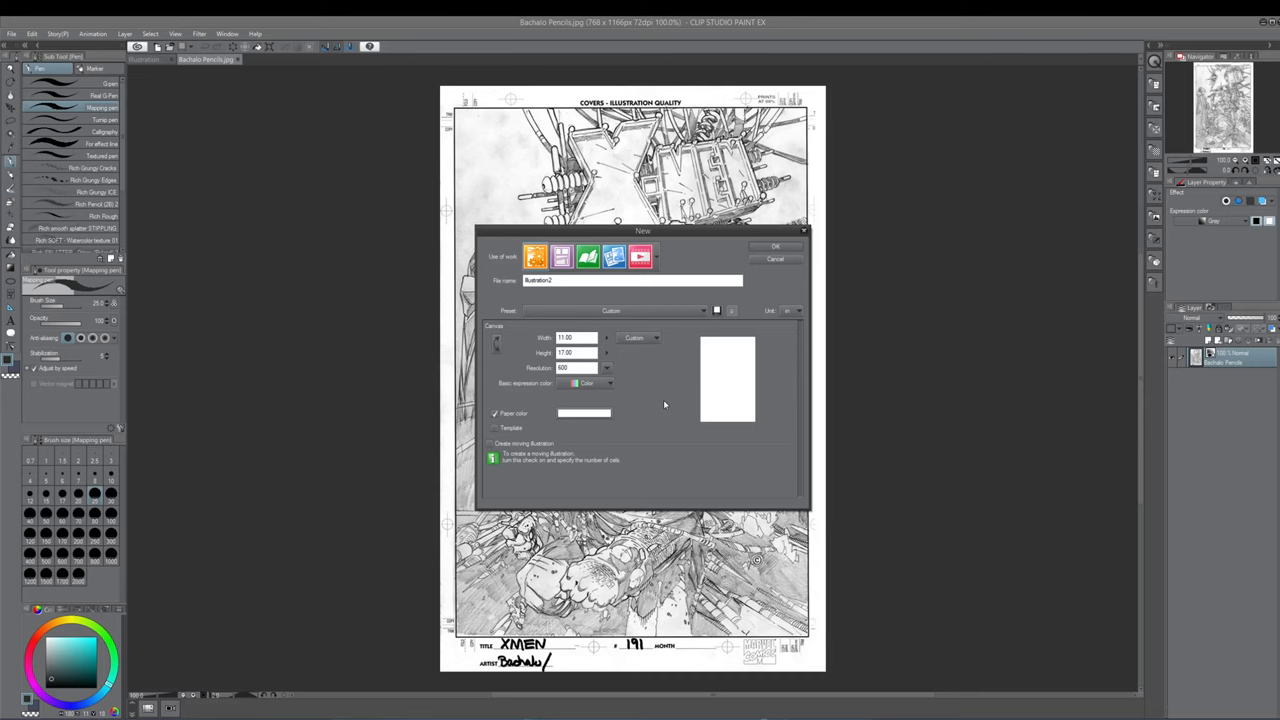
pyautogui.moveTo(608, 356)
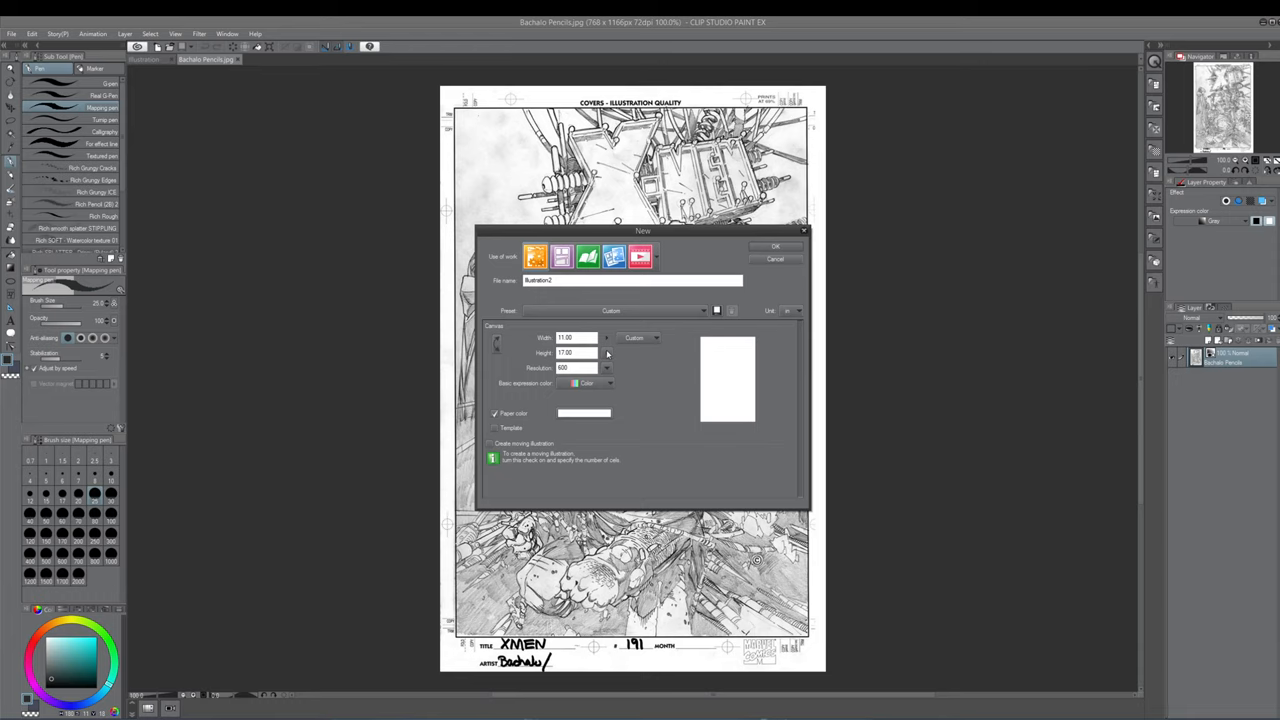
pyautogui.click(776, 246)
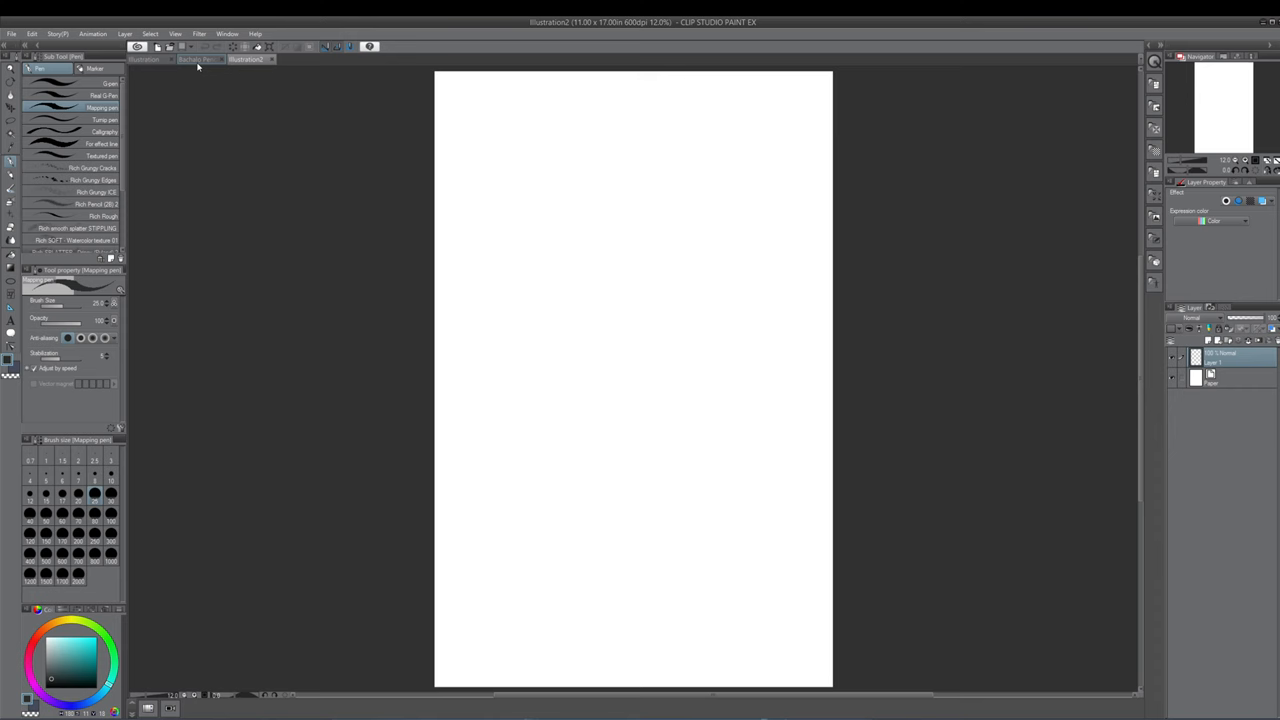
pyautogui.click(204, 60)
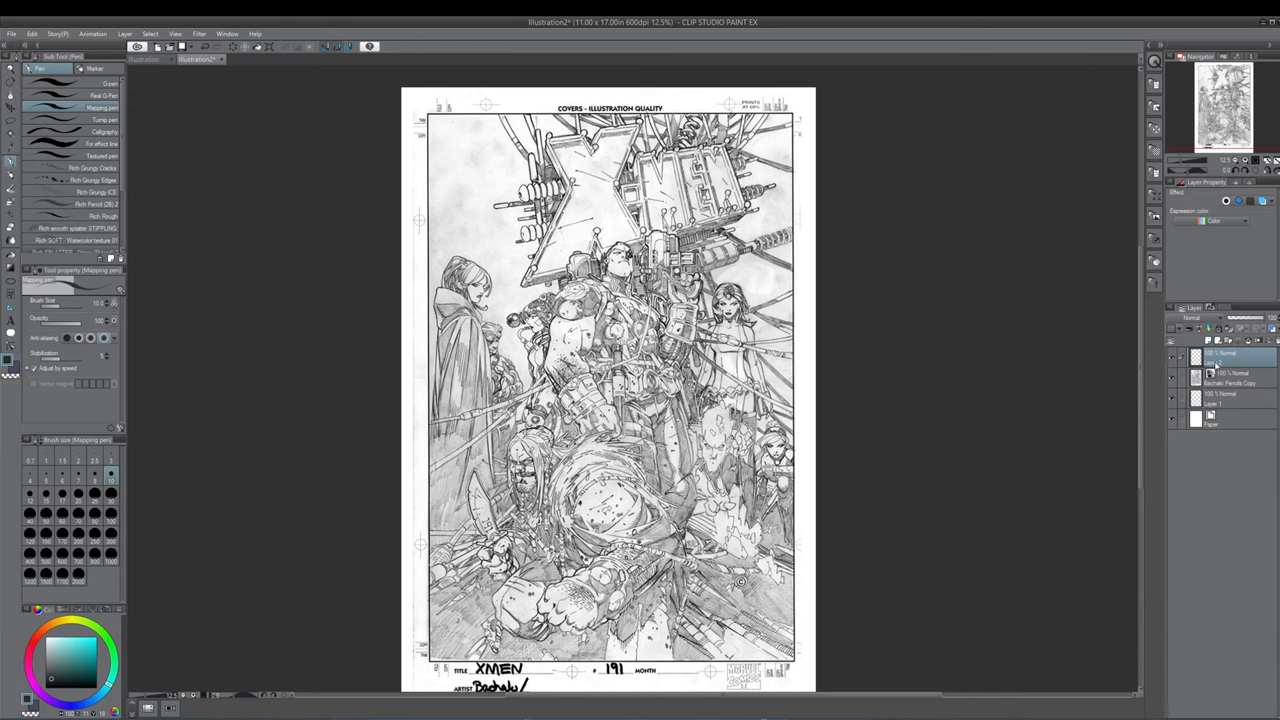
# Step: Rename the pasted pencil scan layer in the Layer palette
pyautogui.doubleClick(1220, 360)
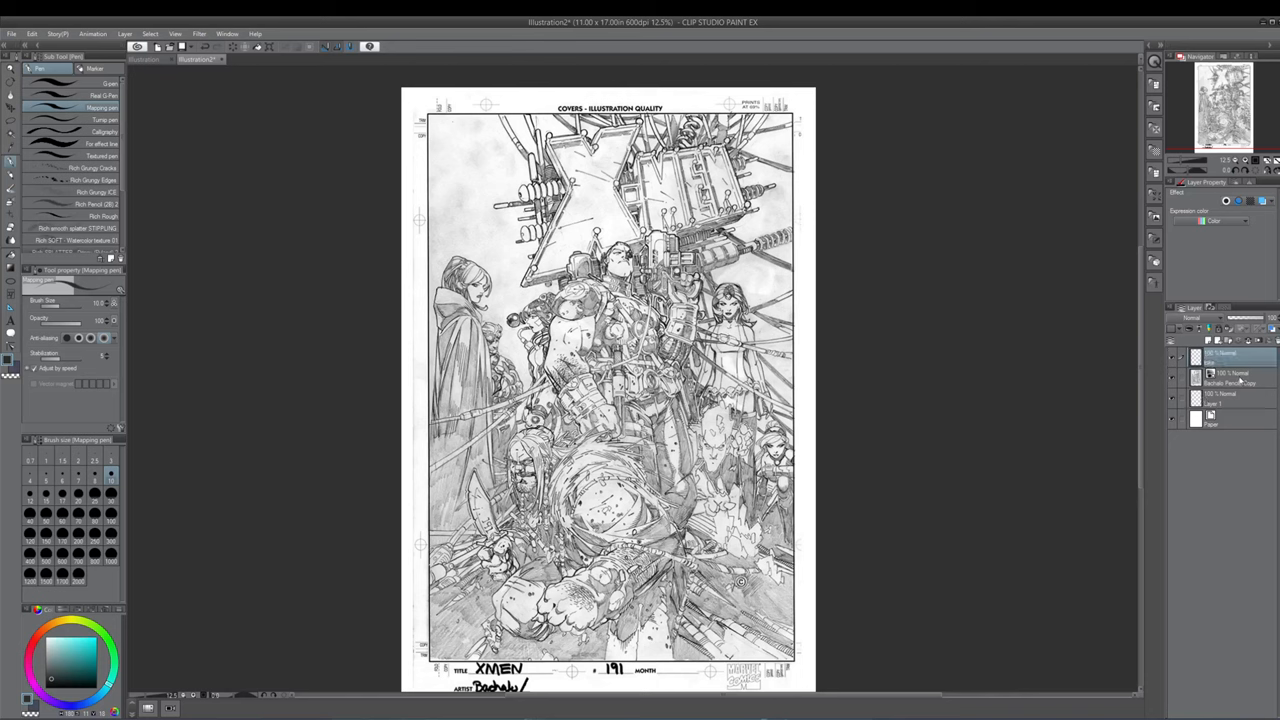
# Step: Select the pencil scan layer and bring up its Layer Color settings
pyautogui.click(1230, 378)
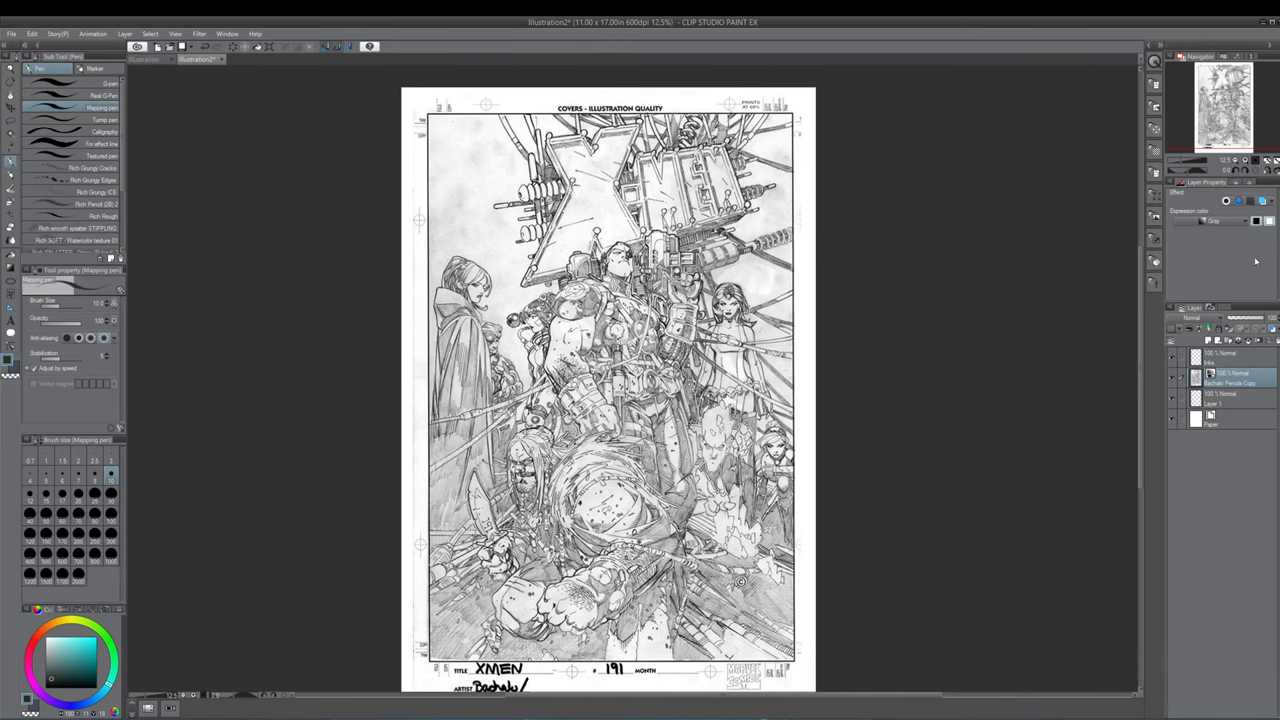
pyautogui.moveTo(1266, 272)
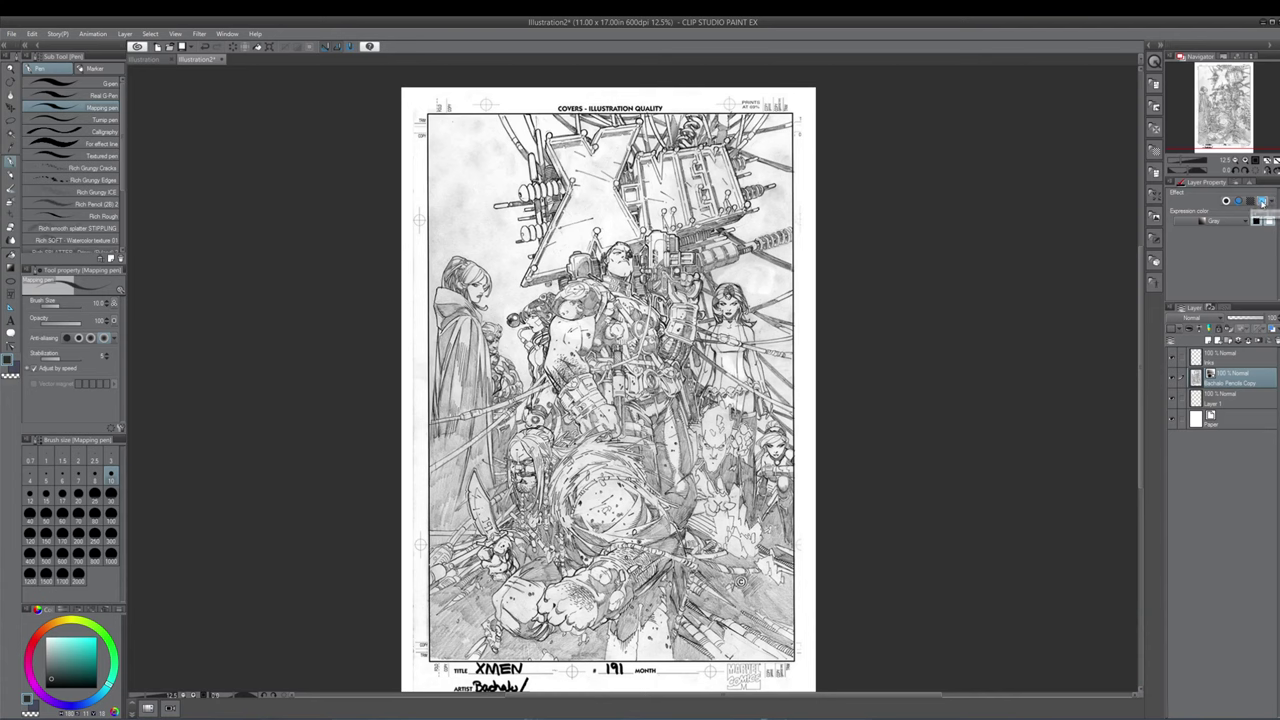
pyautogui.click(1264, 200)
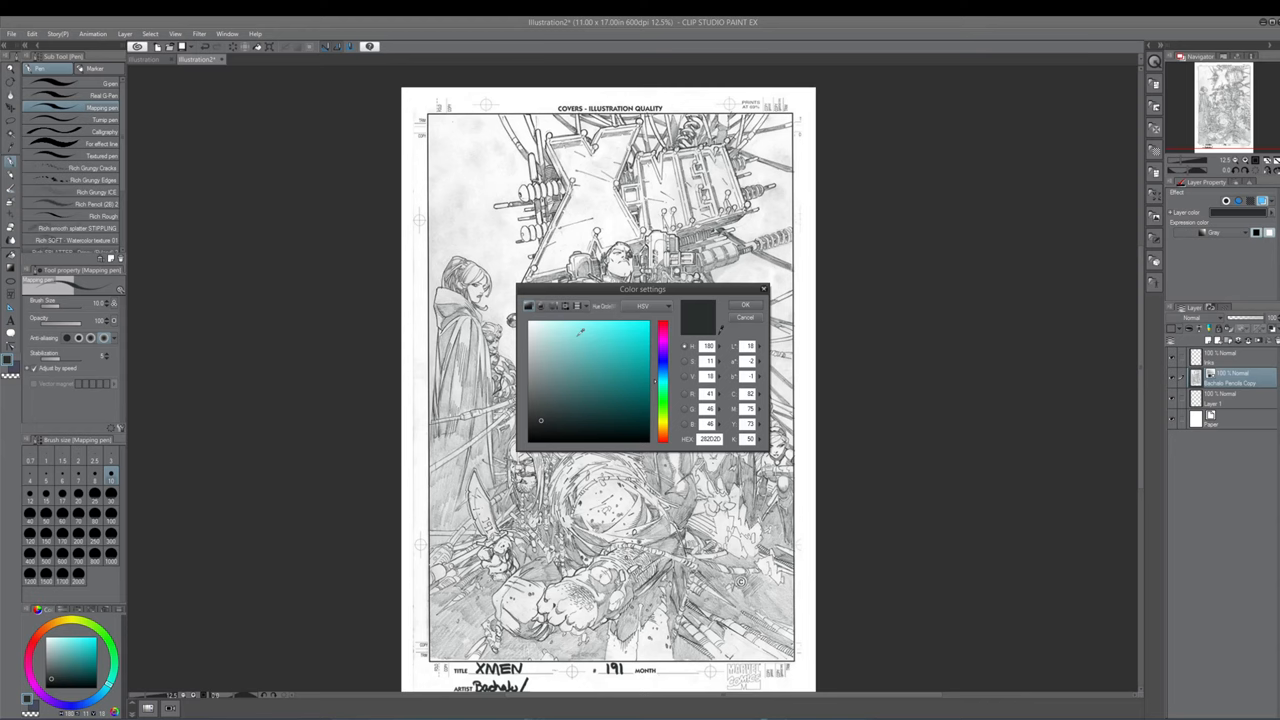
# Step: Try pale cyan, darker teal and pink tints, then confirm a light blue for the pencil scan
pyautogui.click(564, 330)
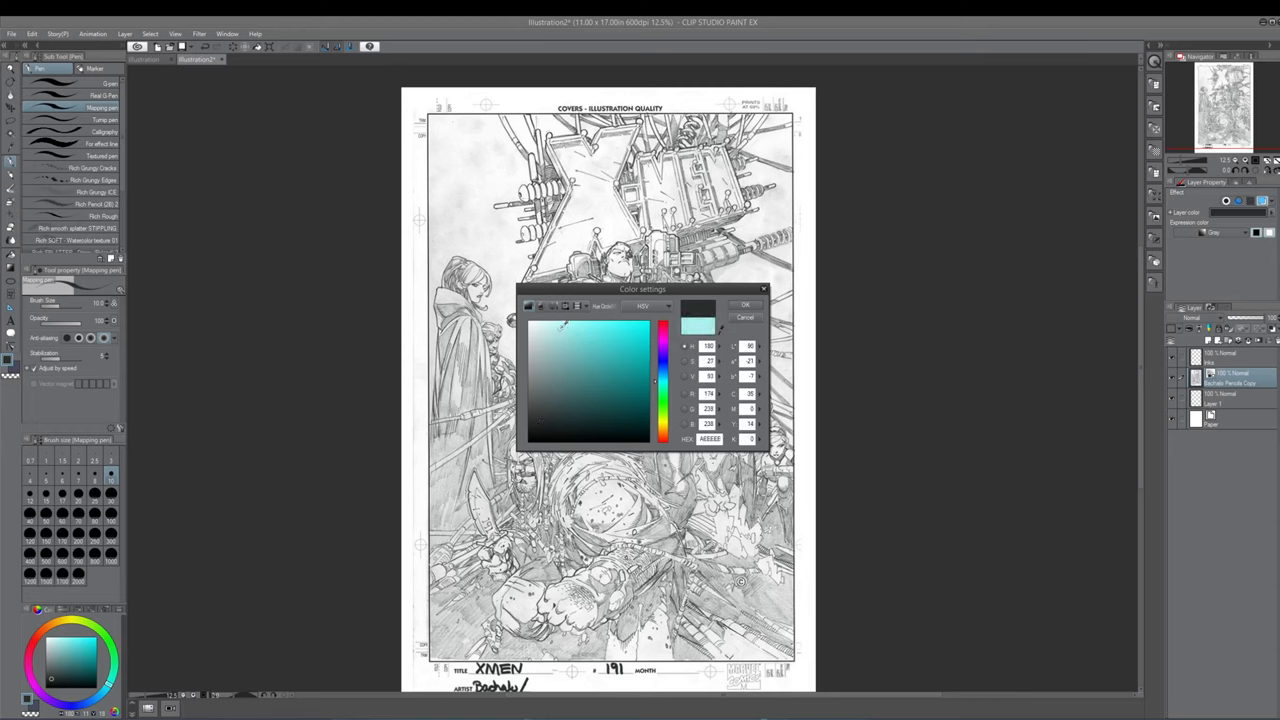
pyautogui.click(744, 304)
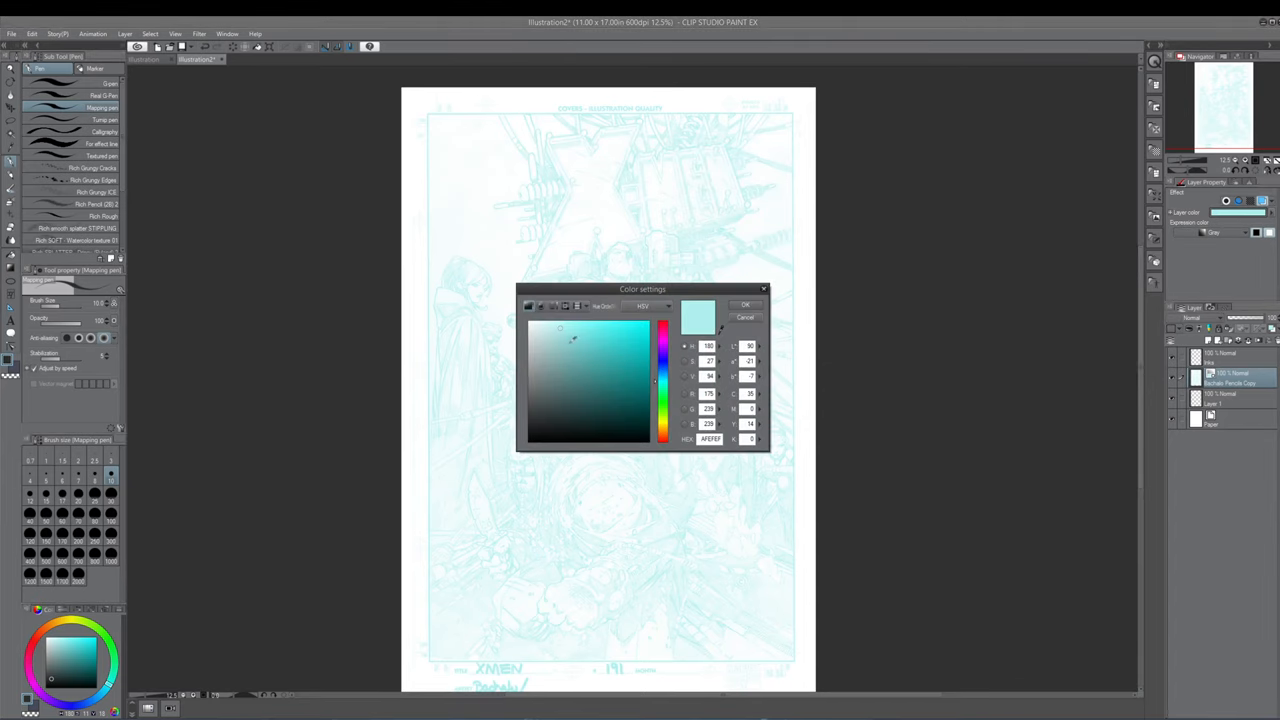
pyautogui.click(564, 344)
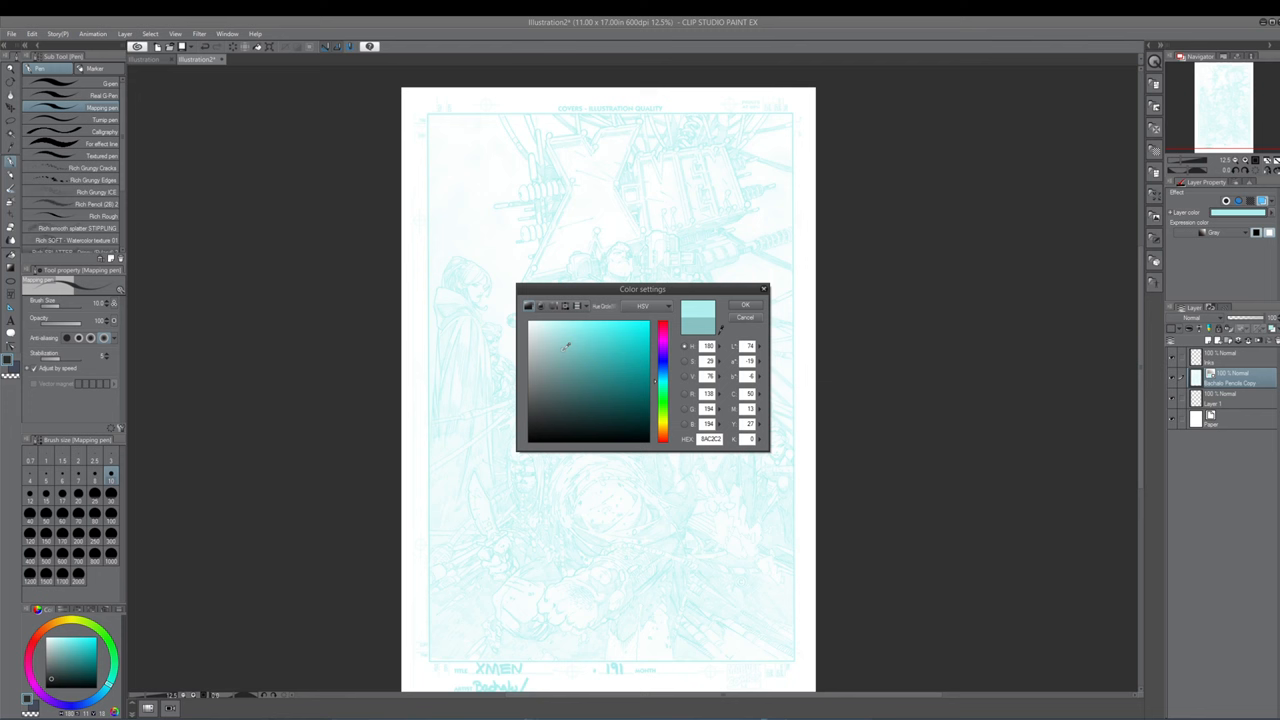
pyautogui.click(744, 304)
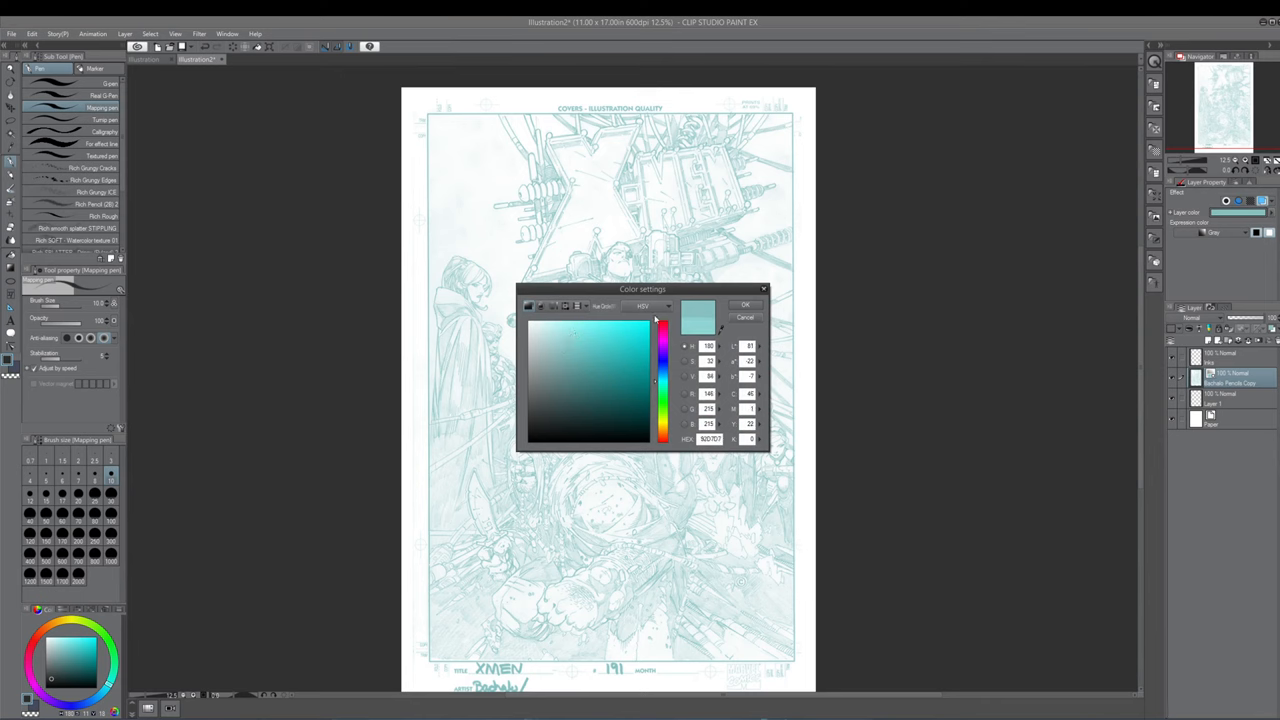
pyautogui.click(744, 304)
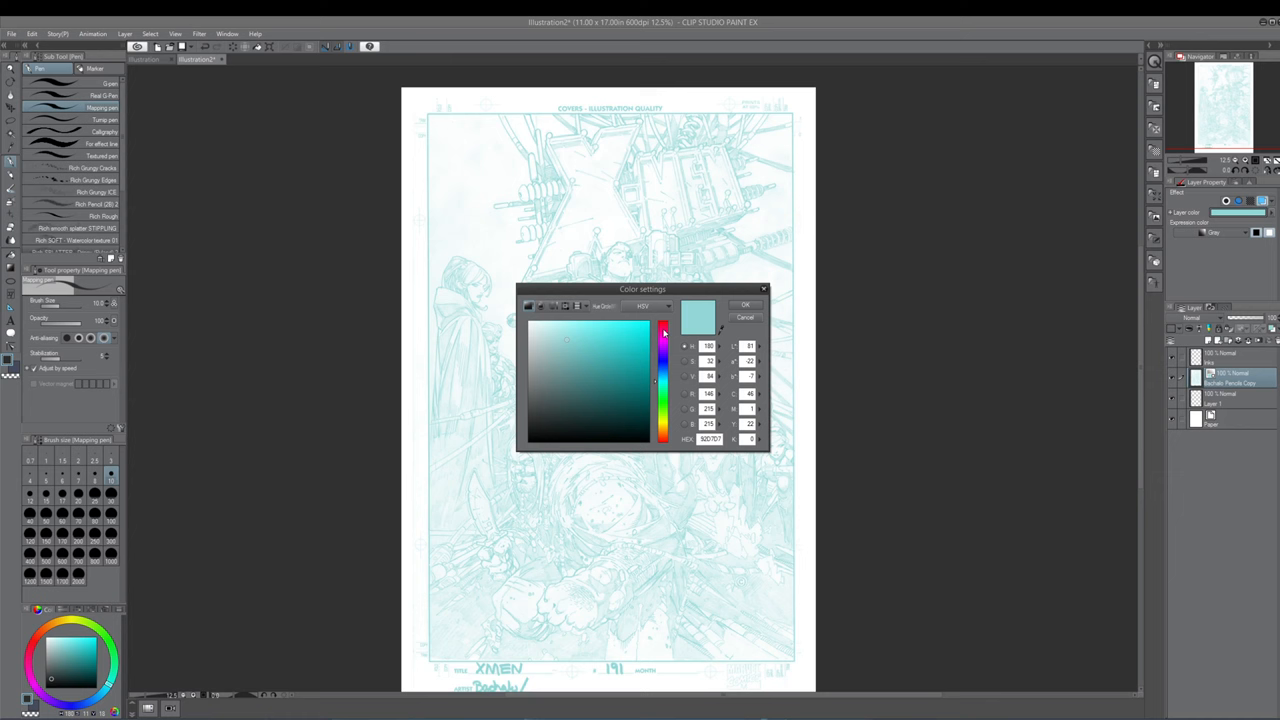
pyautogui.click(744, 304)
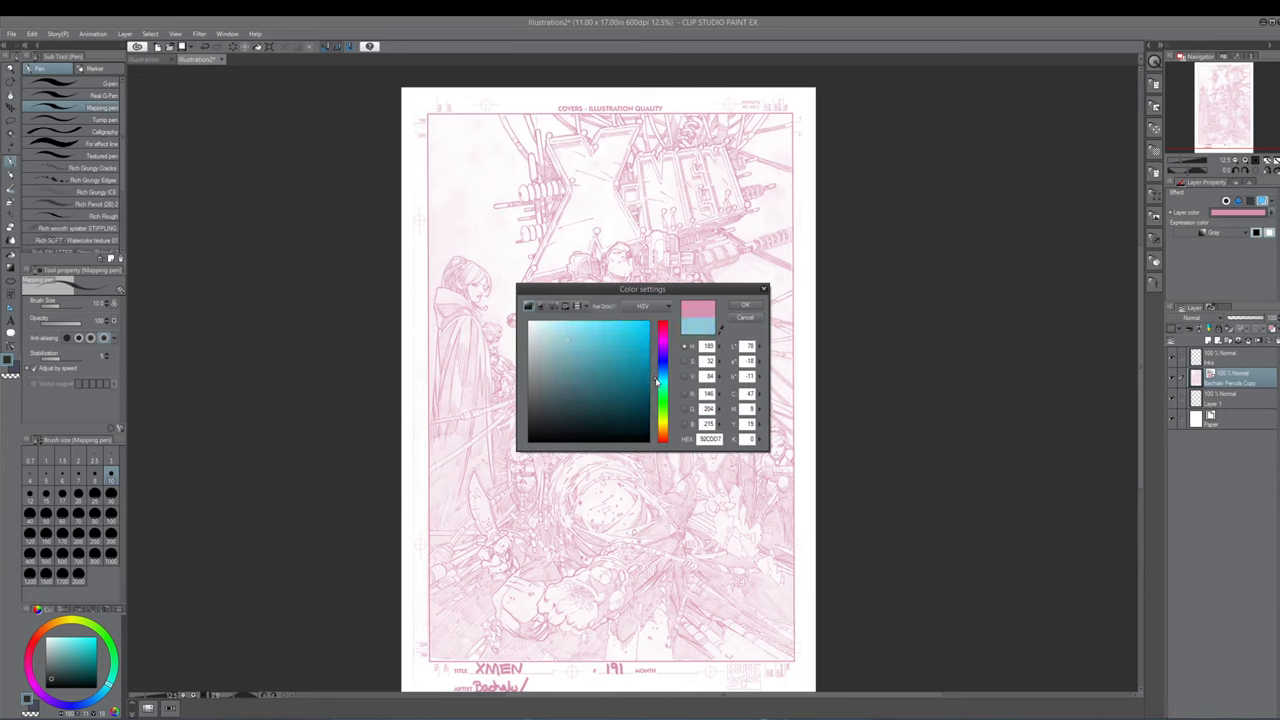
pyautogui.click(744, 304)
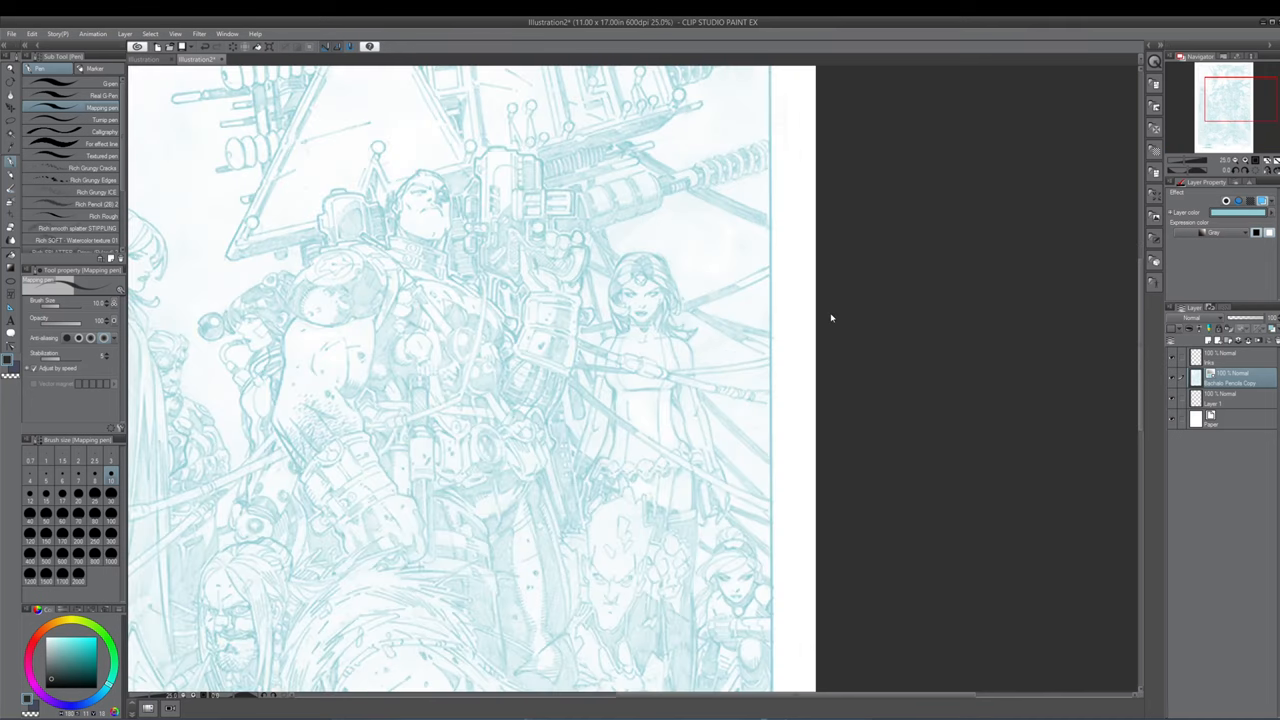
# Step: Scroll through the inking brush list while working on the inks layer
pyautogui.scroll(-3)
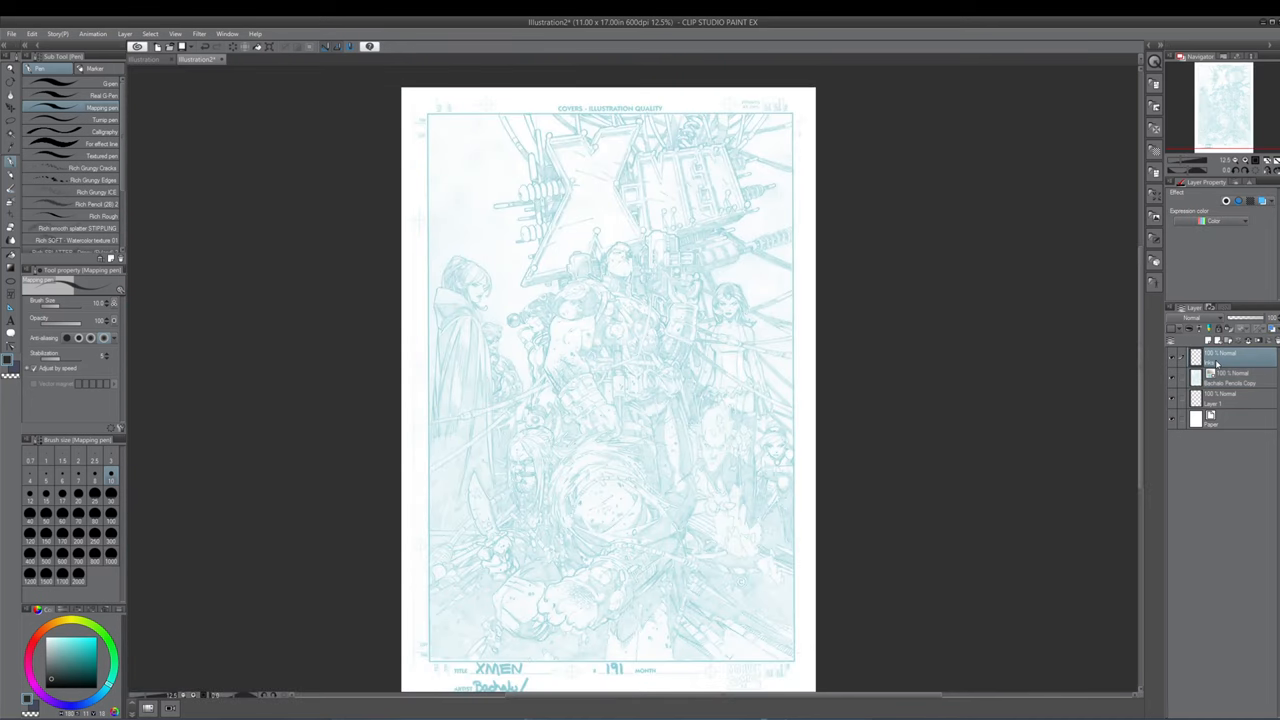
pyautogui.scroll(3)
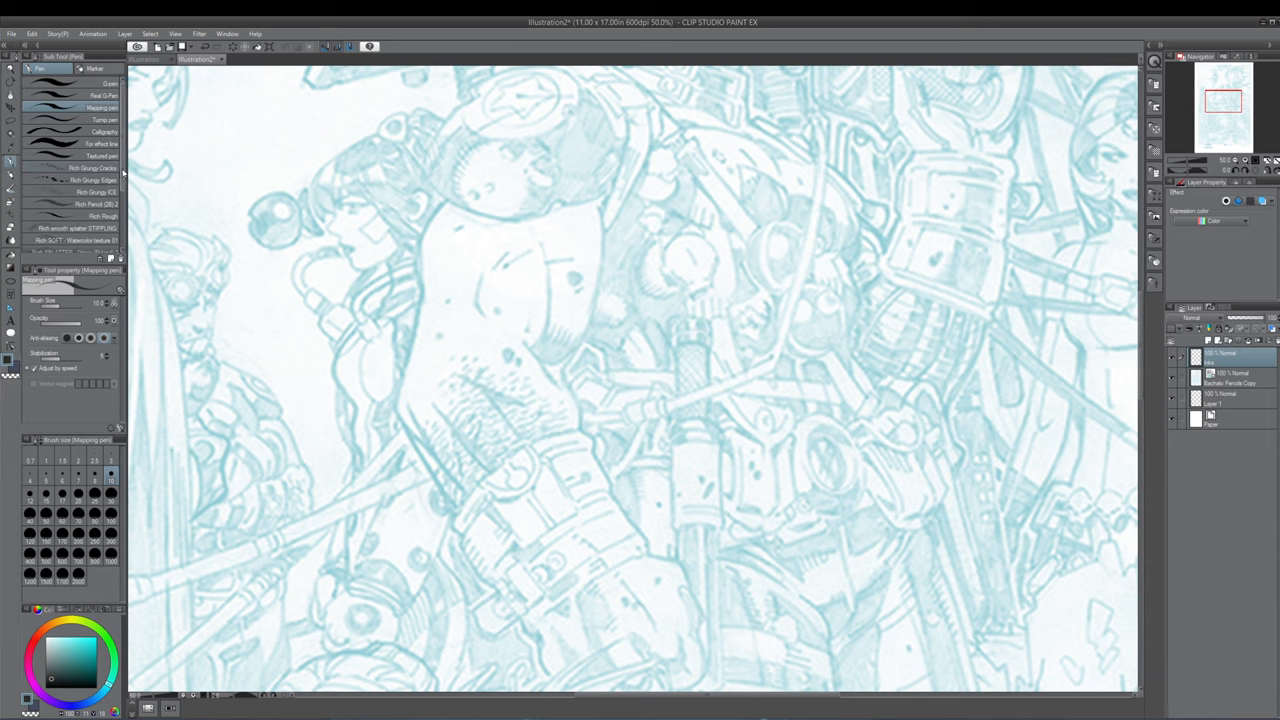
pyautogui.scroll(-3)
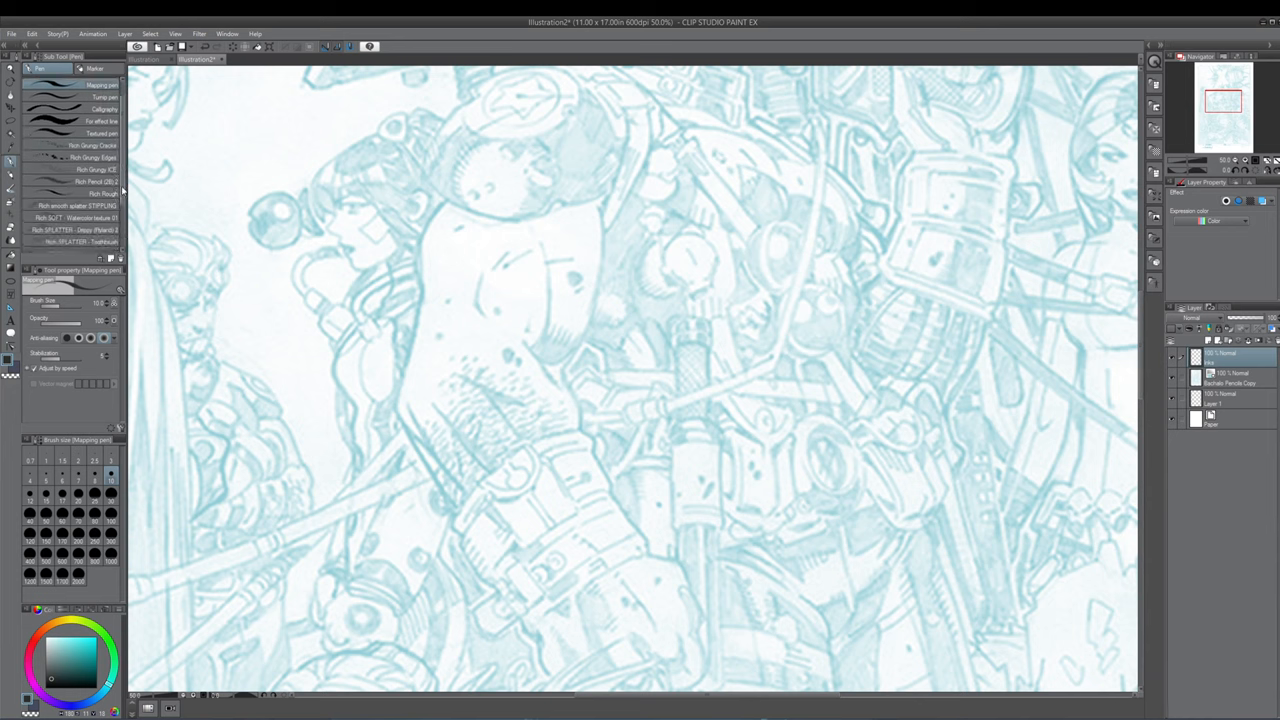
pyautogui.scroll(-3)
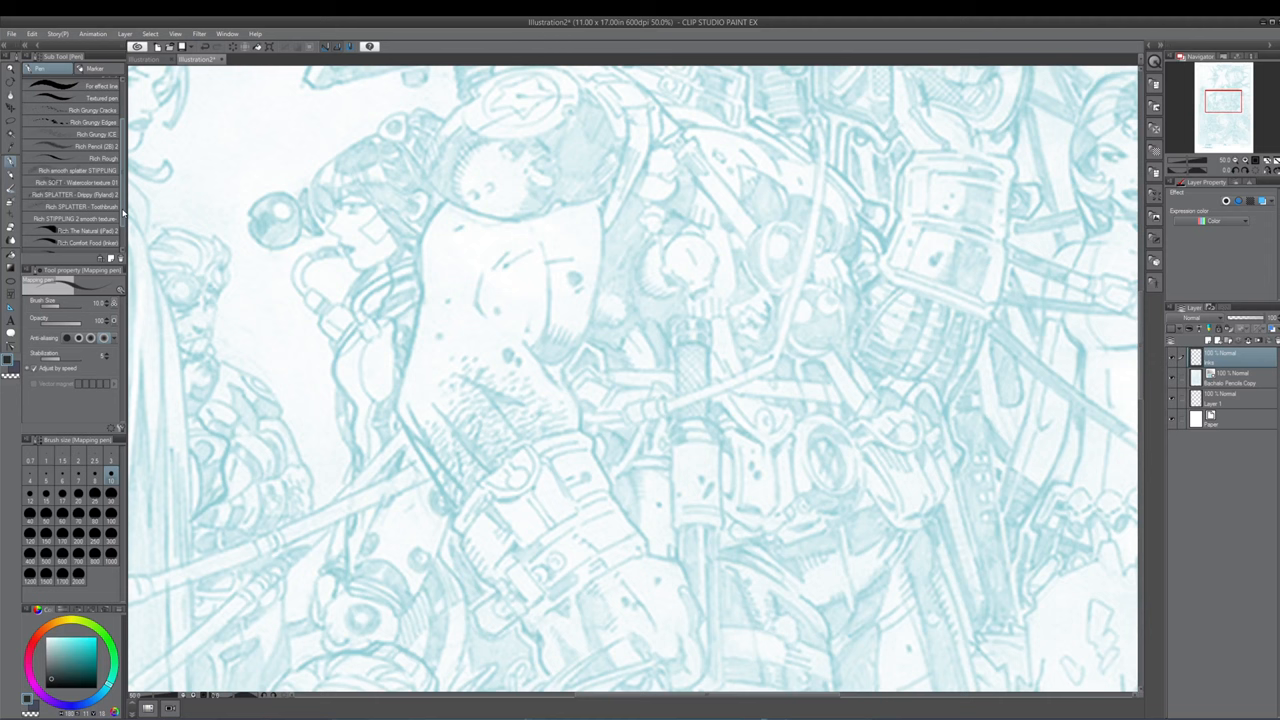
pyautogui.scroll(-3)
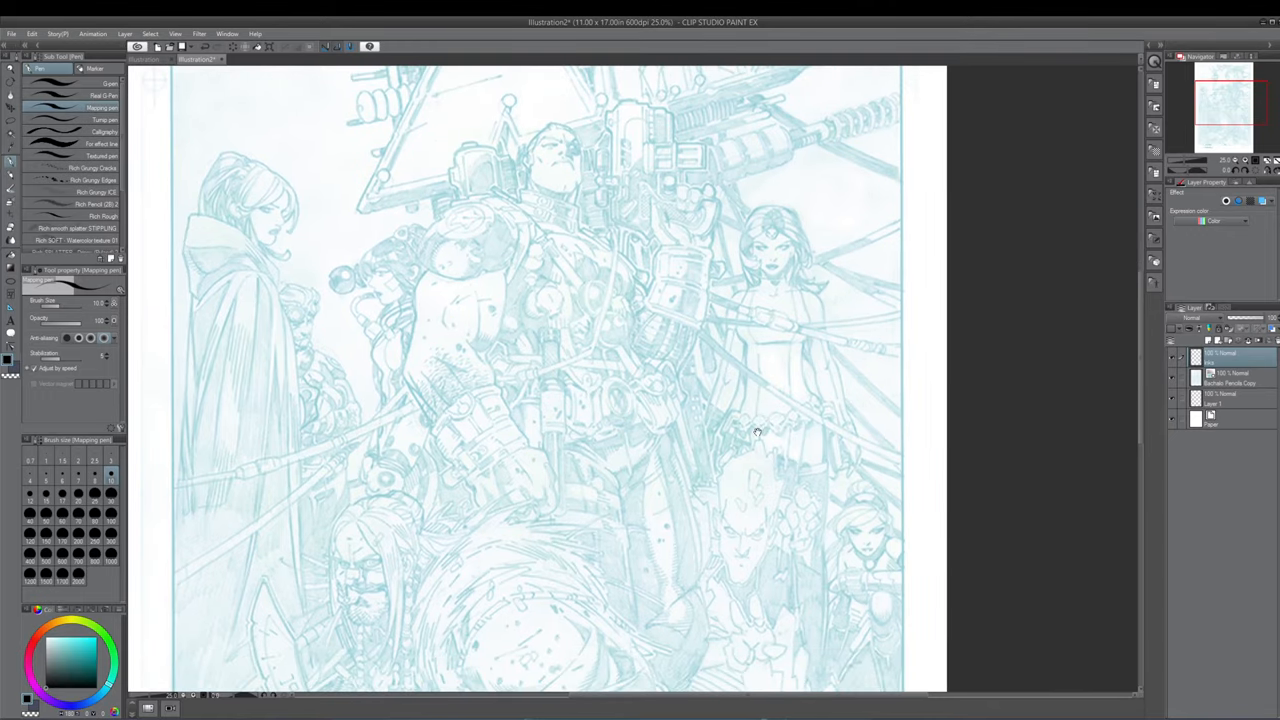
# Step: Zoom the view to frame a crowded part of the blue pencils
pyautogui.scroll(-3)
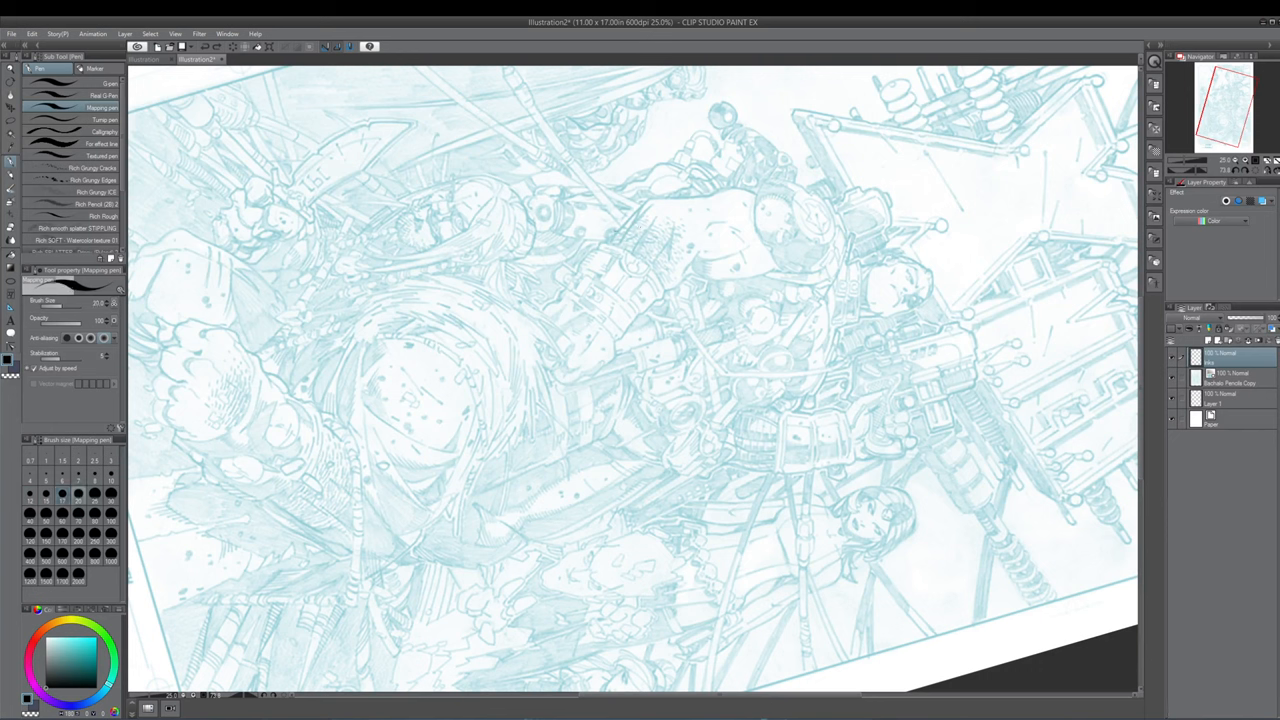
# Step: Ink the long left contour of the central character's torso
pyautogui.moveTo(624, 216); pyautogui.dragTo(610, 244)
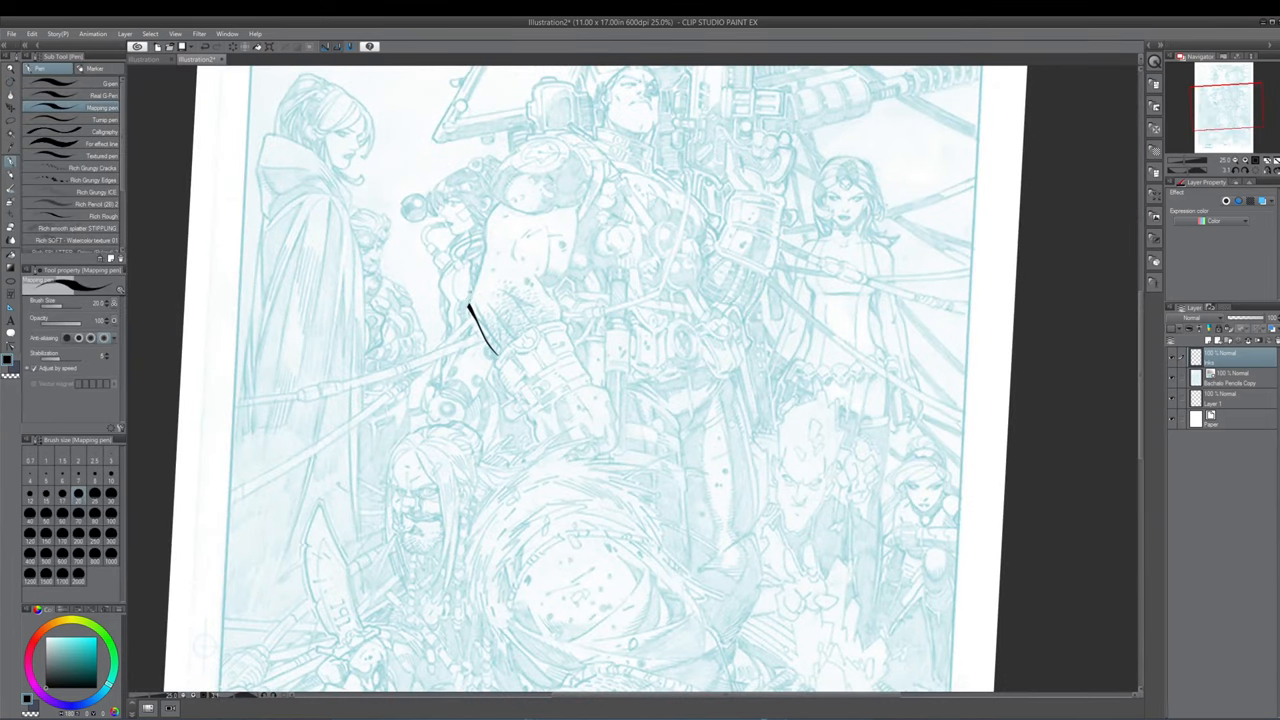
pyautogui.moveTo(470, 304); pyautogui.dragTo(490, 350)
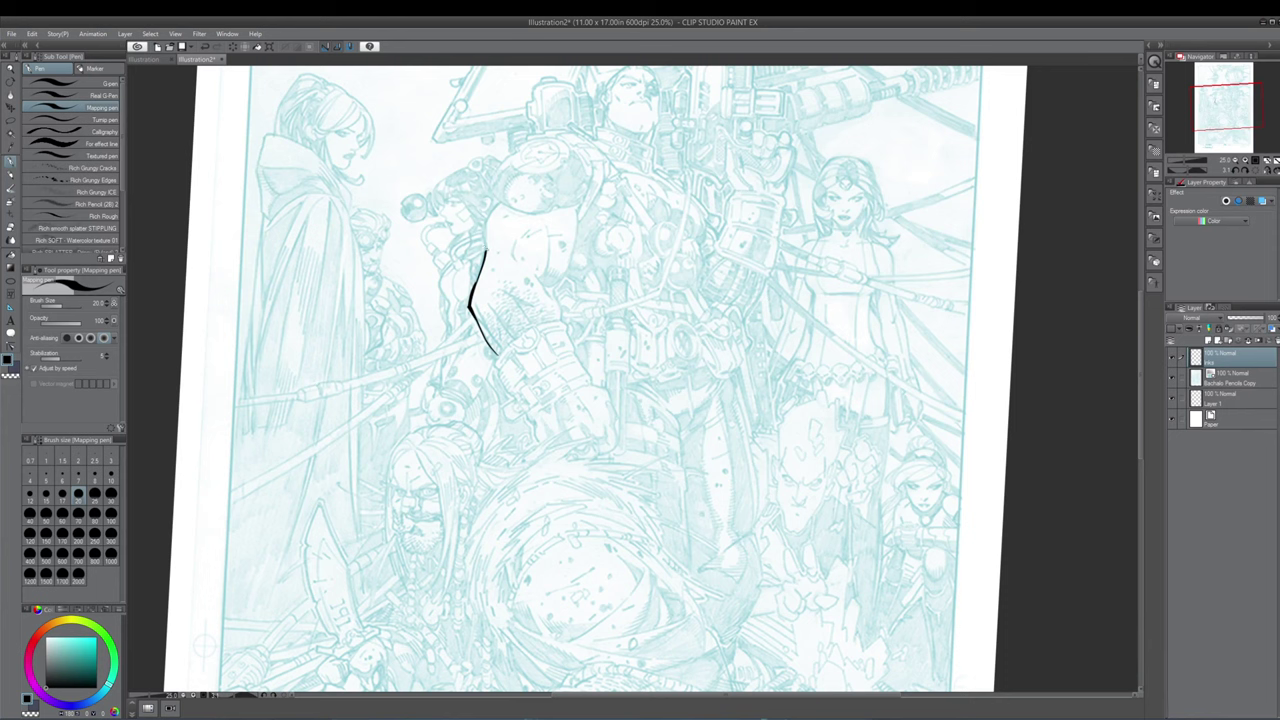
pyautogui.moveTo(490, 270); pyautogui.dragTo(480, 230)
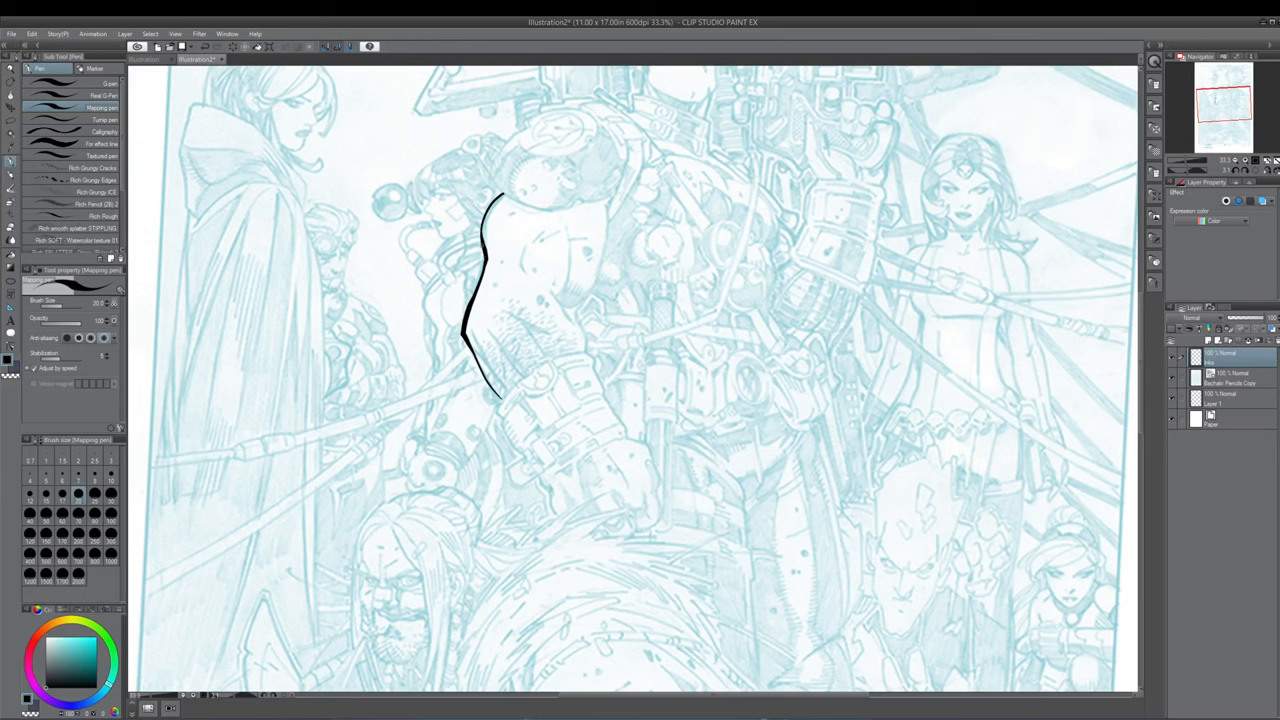
# Step: Try first ink strokes along the torso's right side
pyautogui.moveTo(604, 256); pyautogui.dragTo(580, 324)
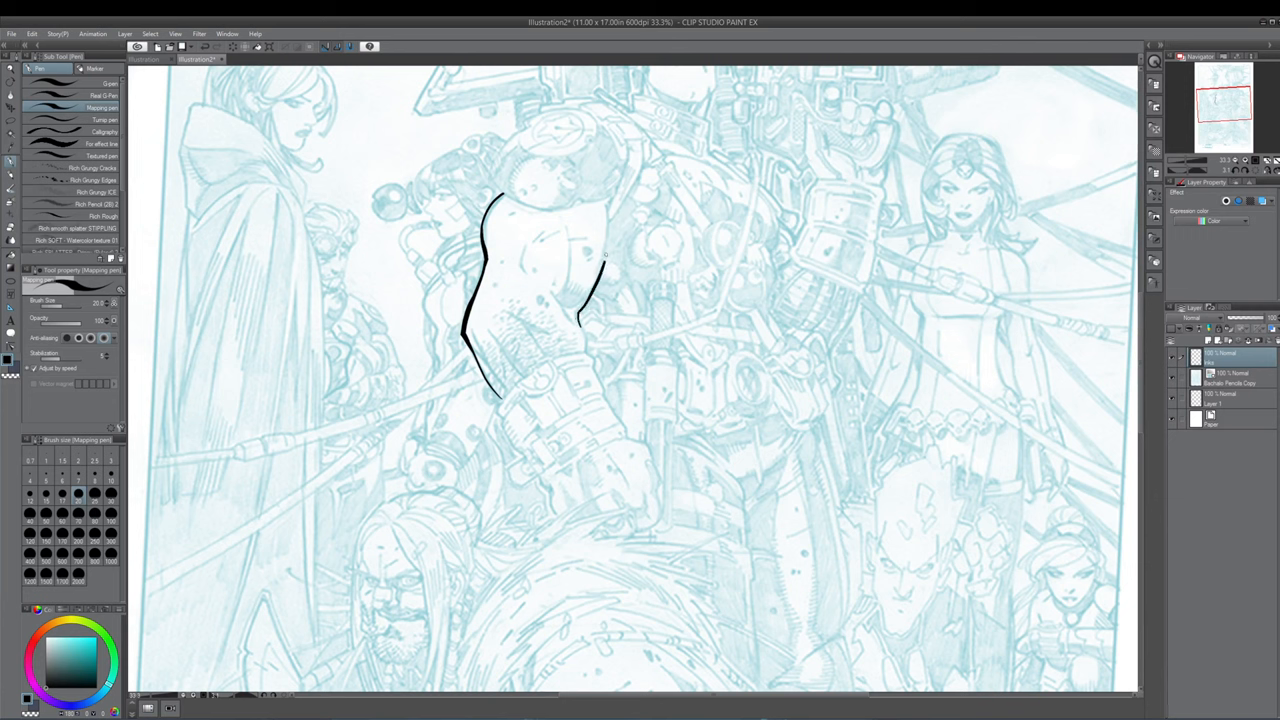
pyautogui.moveTo(608, 260); pyautogui.dragTo(614, 198)
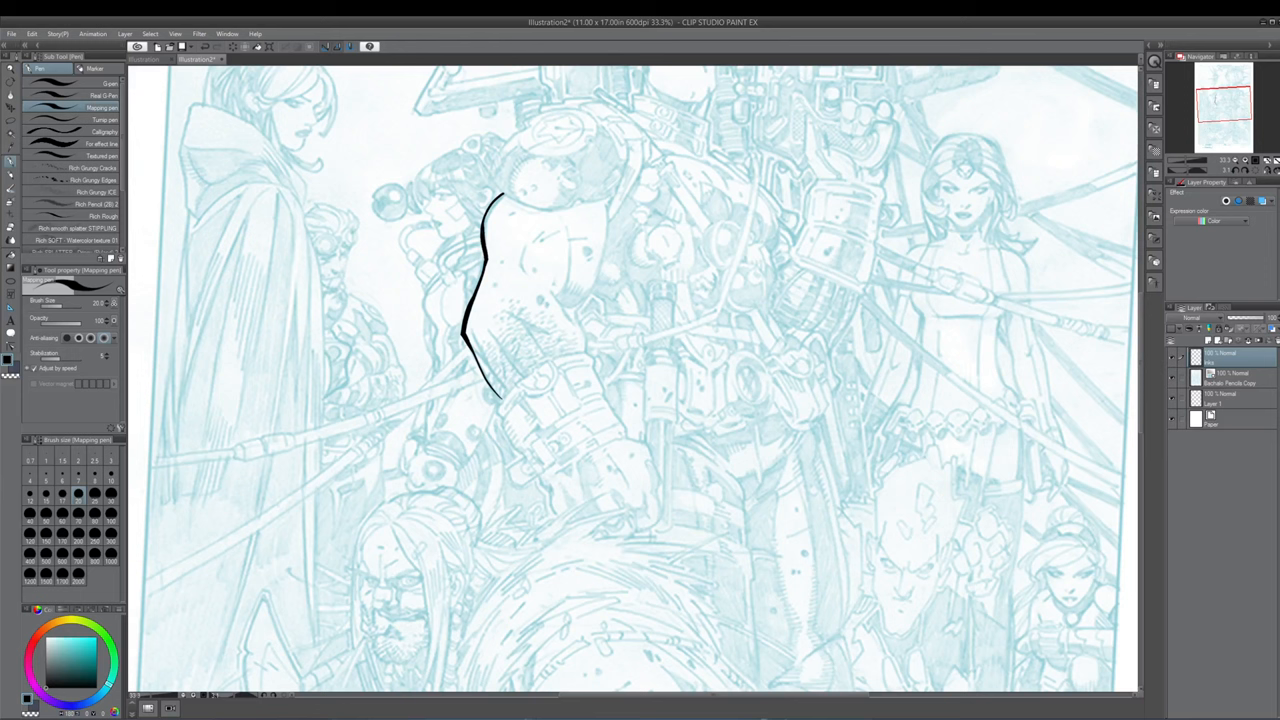
pyautogui.moveTo(526, 238)
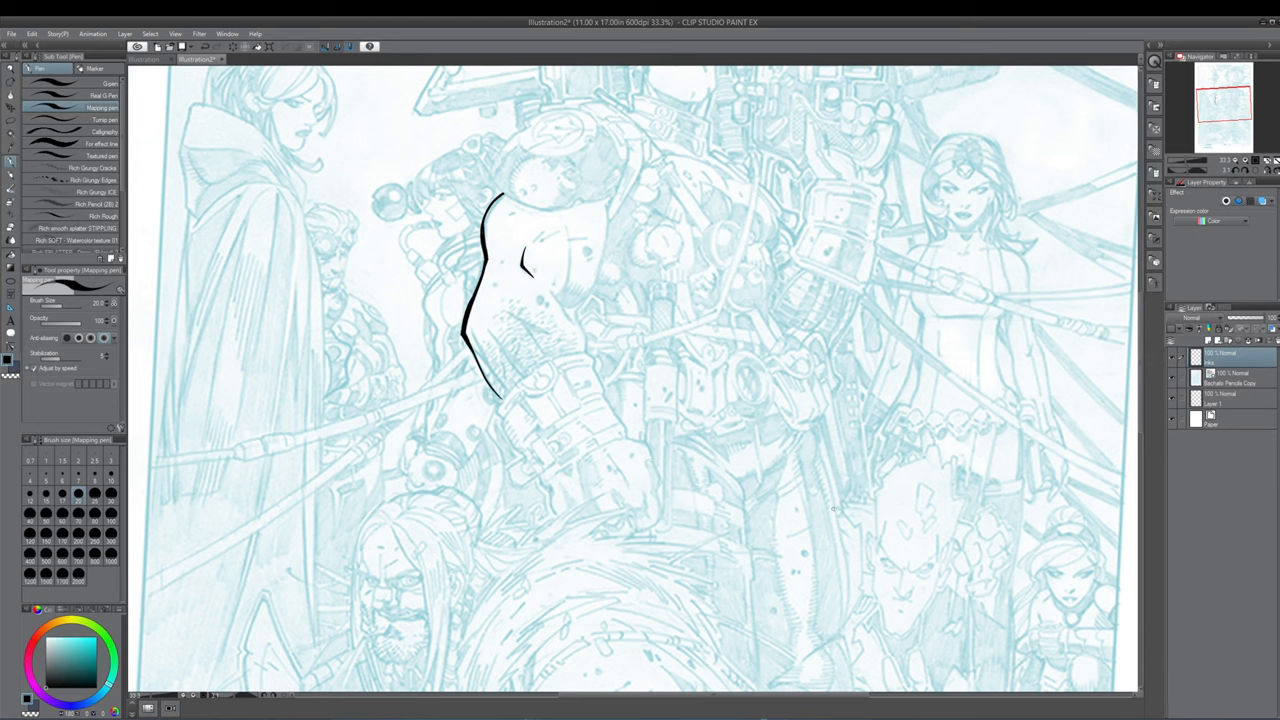
pyautogui.moveTo(844, 538)
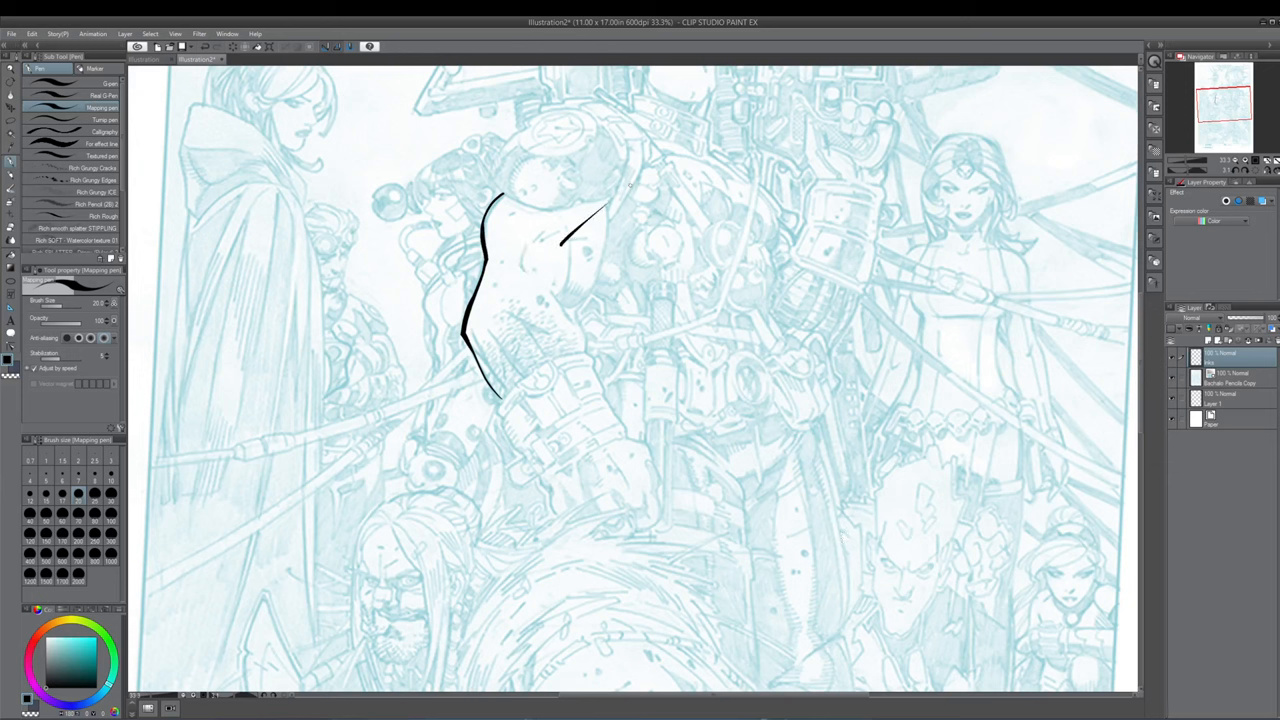
# Step: Draw short test ink marks along the right edge of the torso
pyautogui.moveTo(560, 250); pyautogui.dragTo(604, 216)
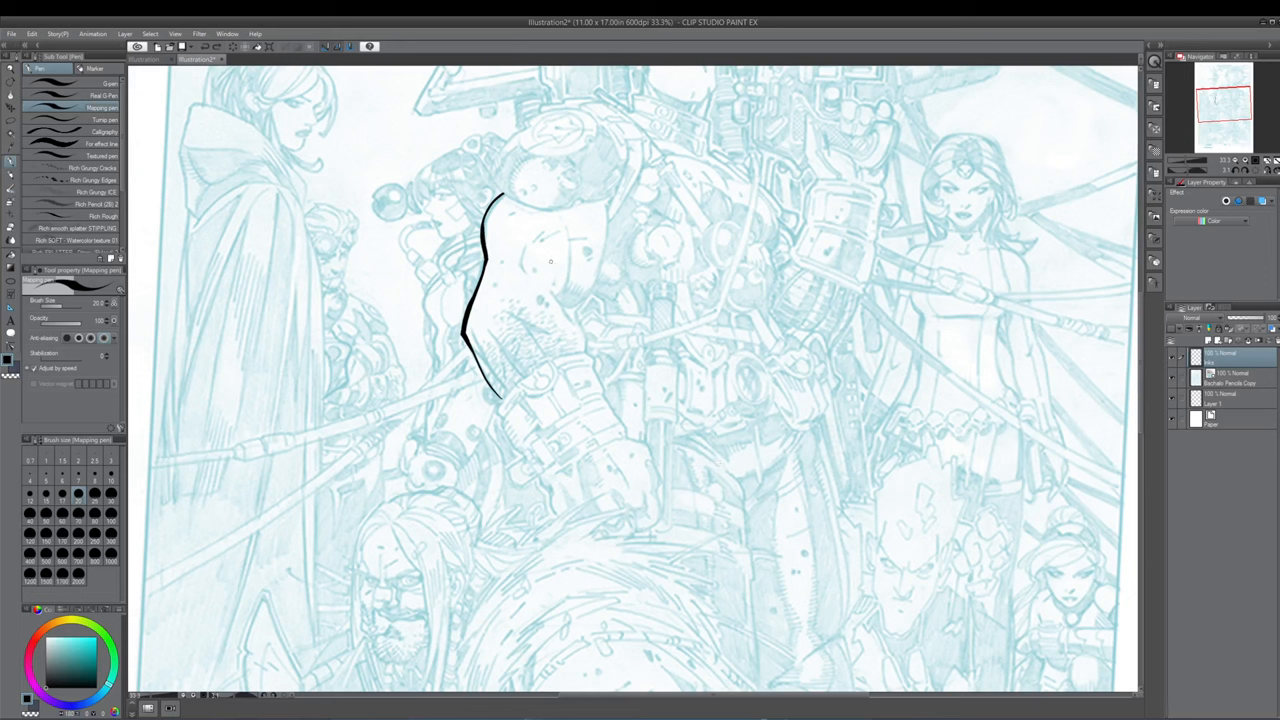
pyautogui.moveTo(540, 270); pyautogui.dragTo(616, 204)
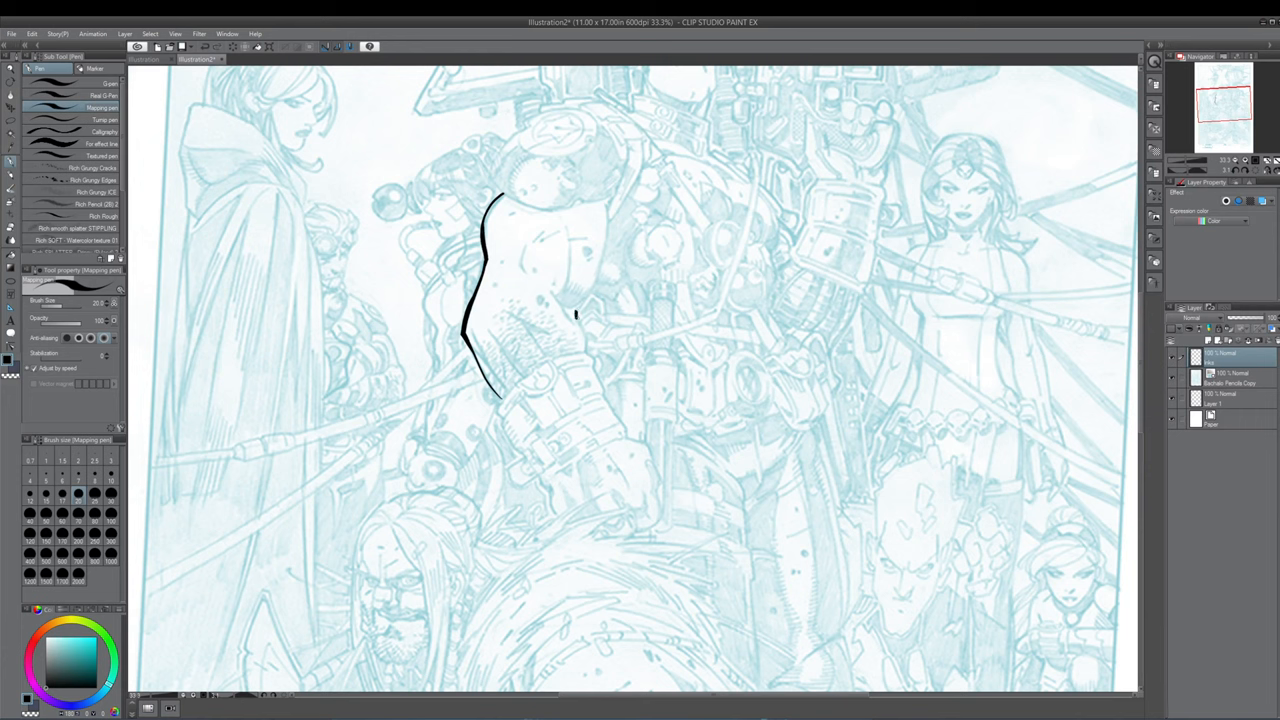
pyautogui.moveTo(580, 300); pyautogui.dragTo(576, 320)
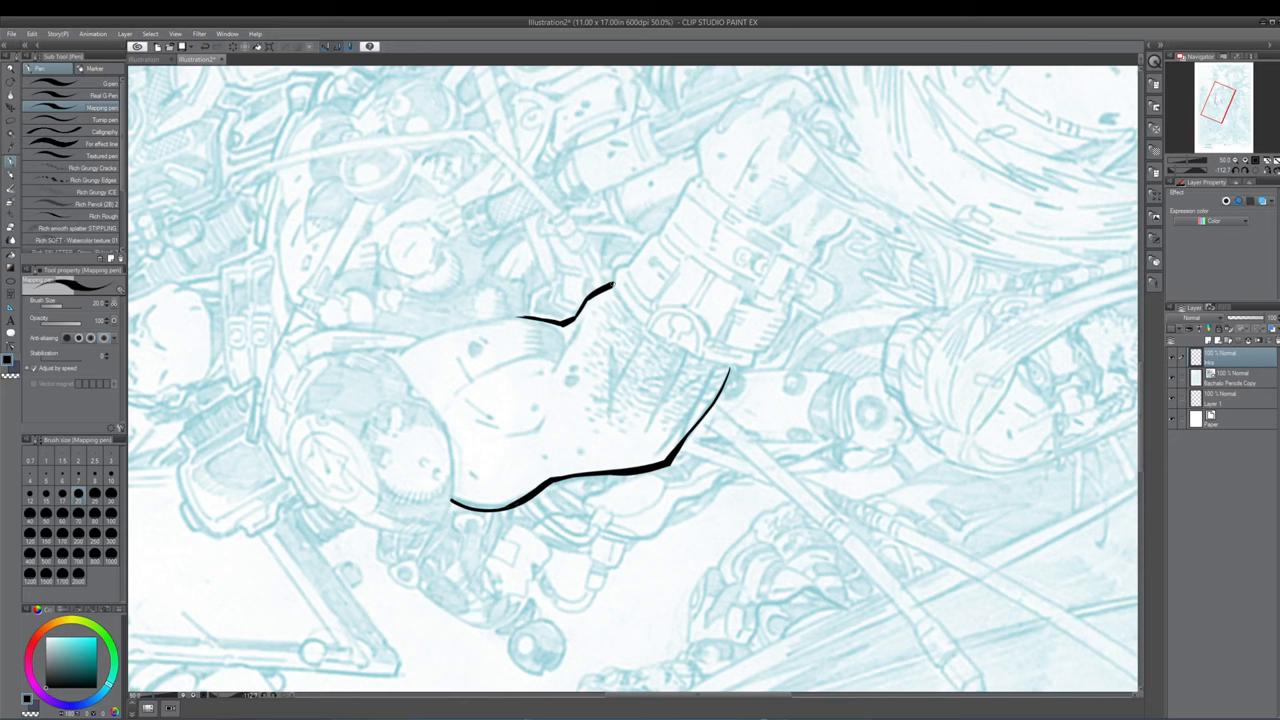
# Step: Ink the jagged right contour of the torso down toward the belt area
pyautogui.moveTo(616, 290); pyautogui.dragTo(622, 258)
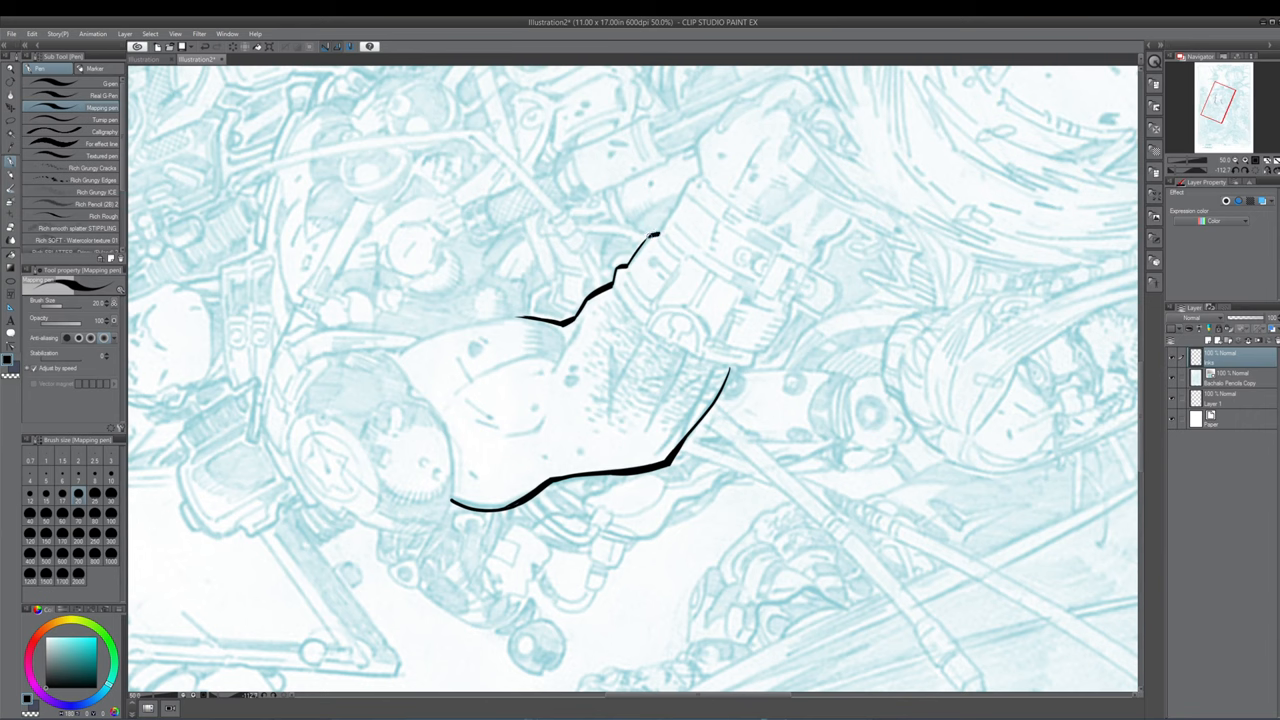
pyautogui.moveTo(656, 236); pyautogui.dragTo(680, 204)
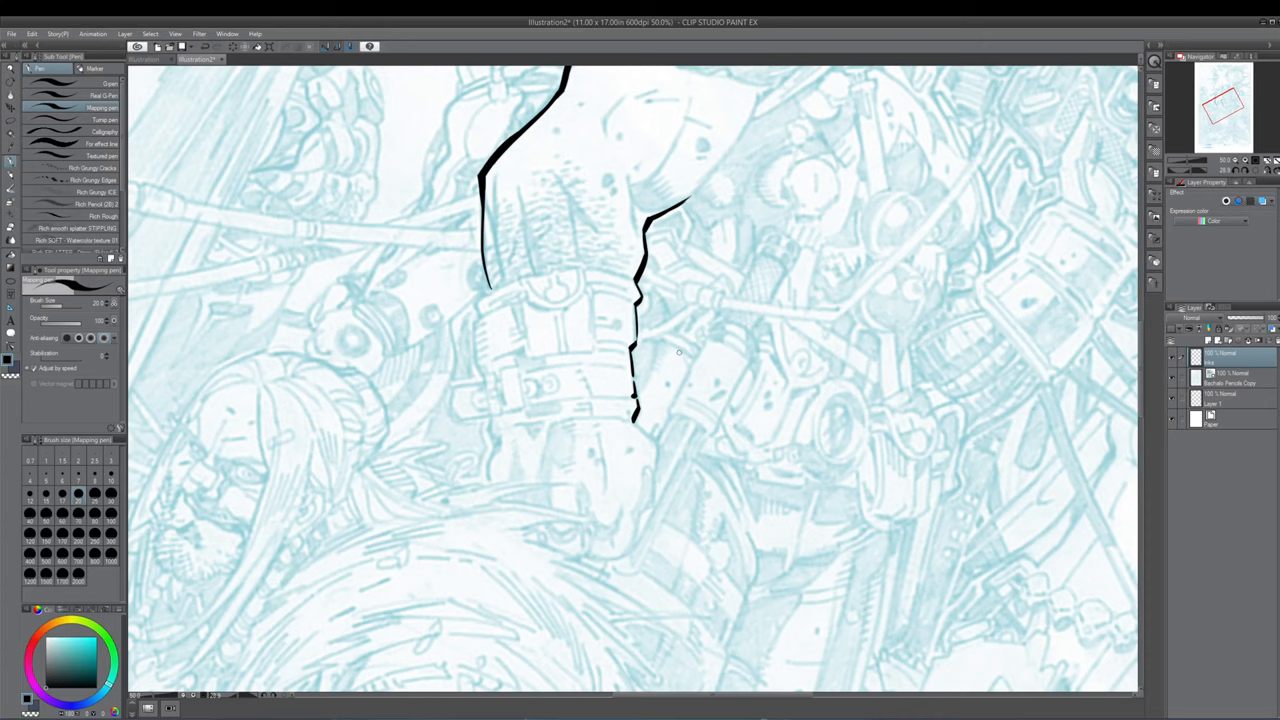
pyautogui.scroll(-3)
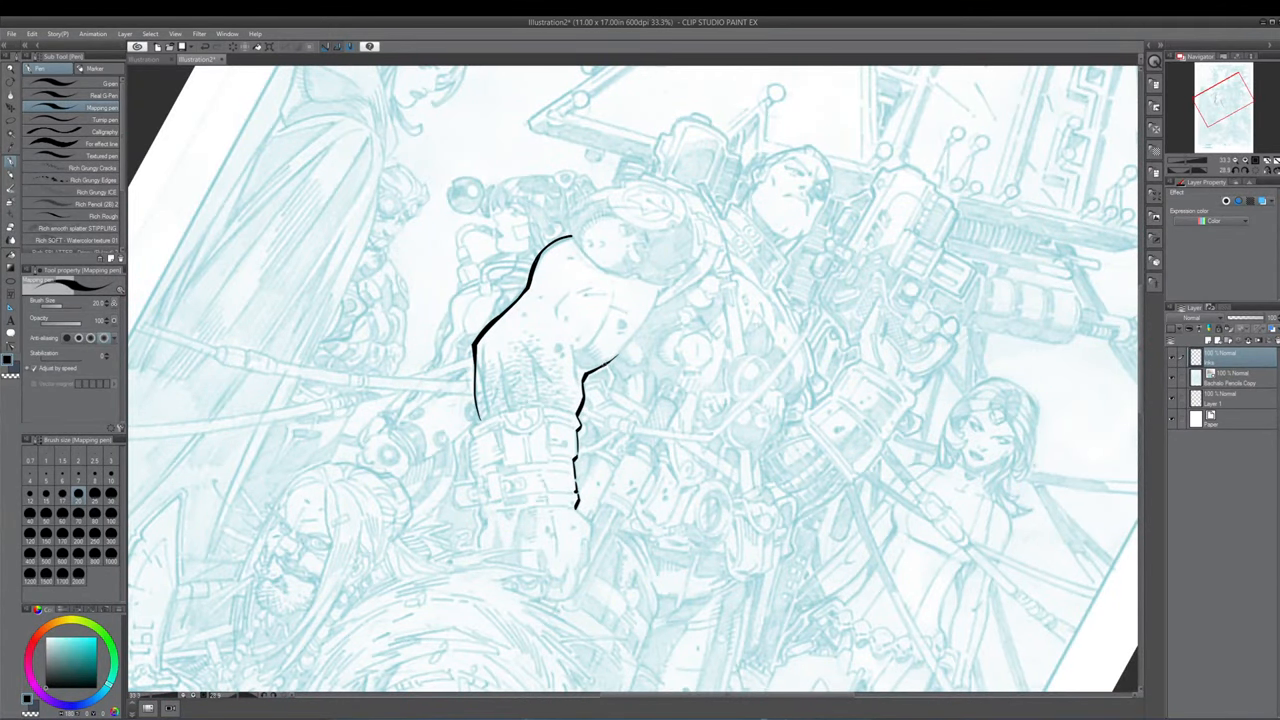
pyautogui.moveTo(600, 364); pyautogui.dragTo(656, 290)
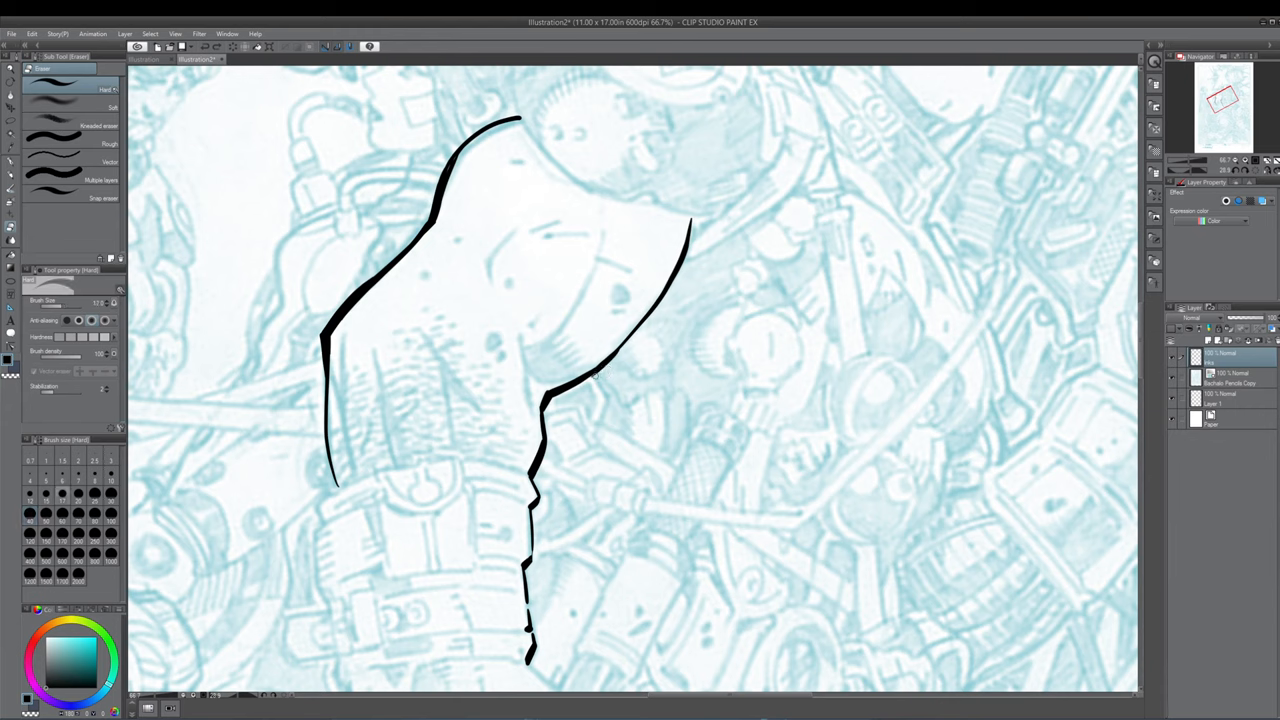
# Step: Pick a pen sub tool before zooming out to the full tilted page
pyautogui.click(30, 492)
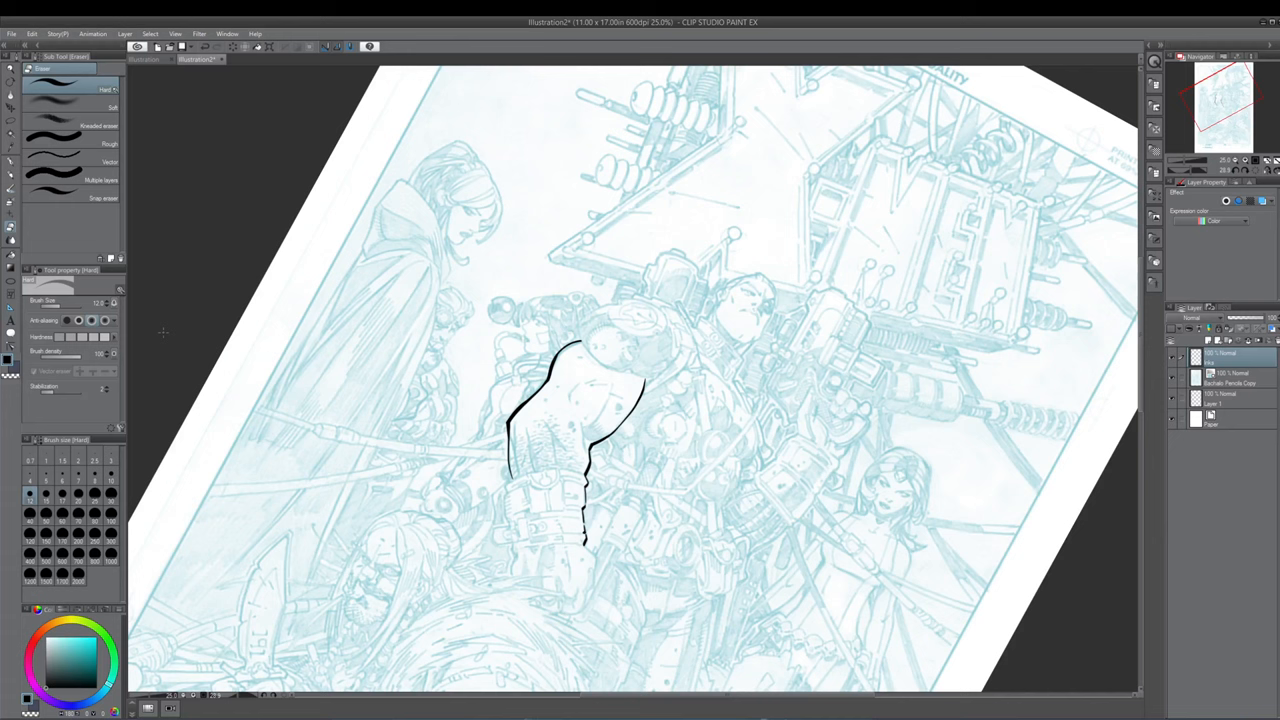
pyautogui.moveTo(118, 428)
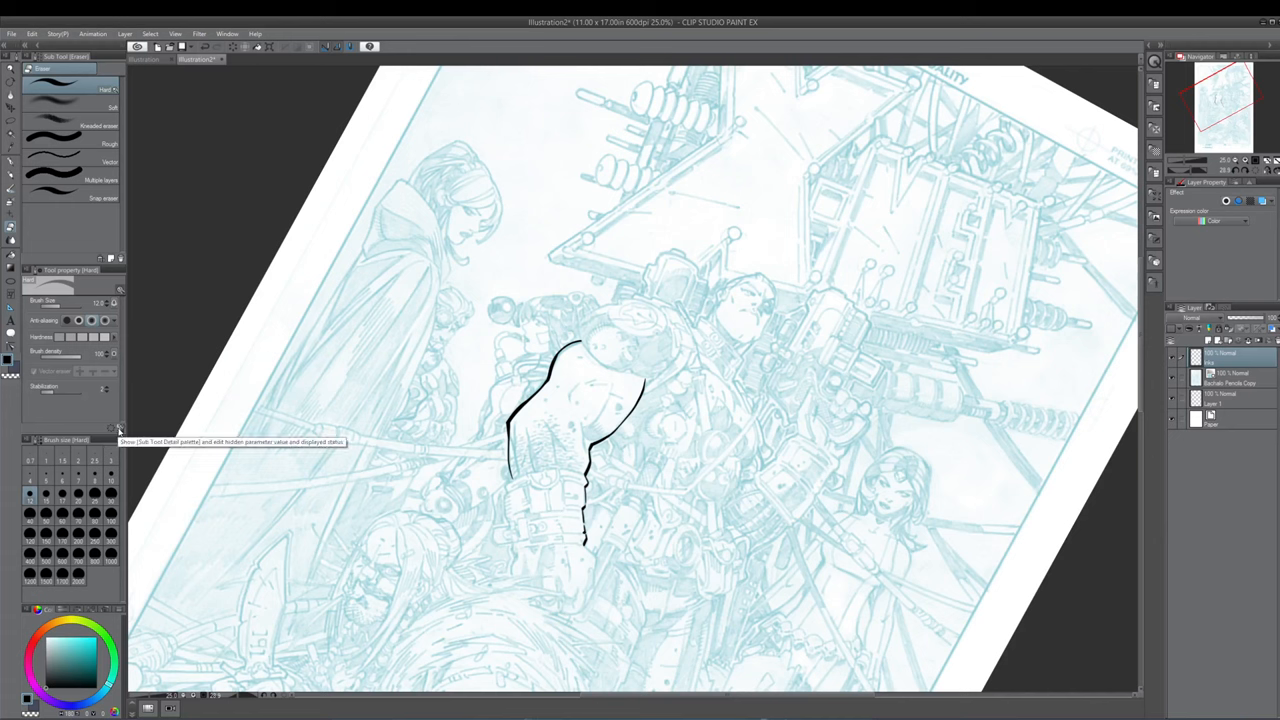
pyautogui.click(120, 428)
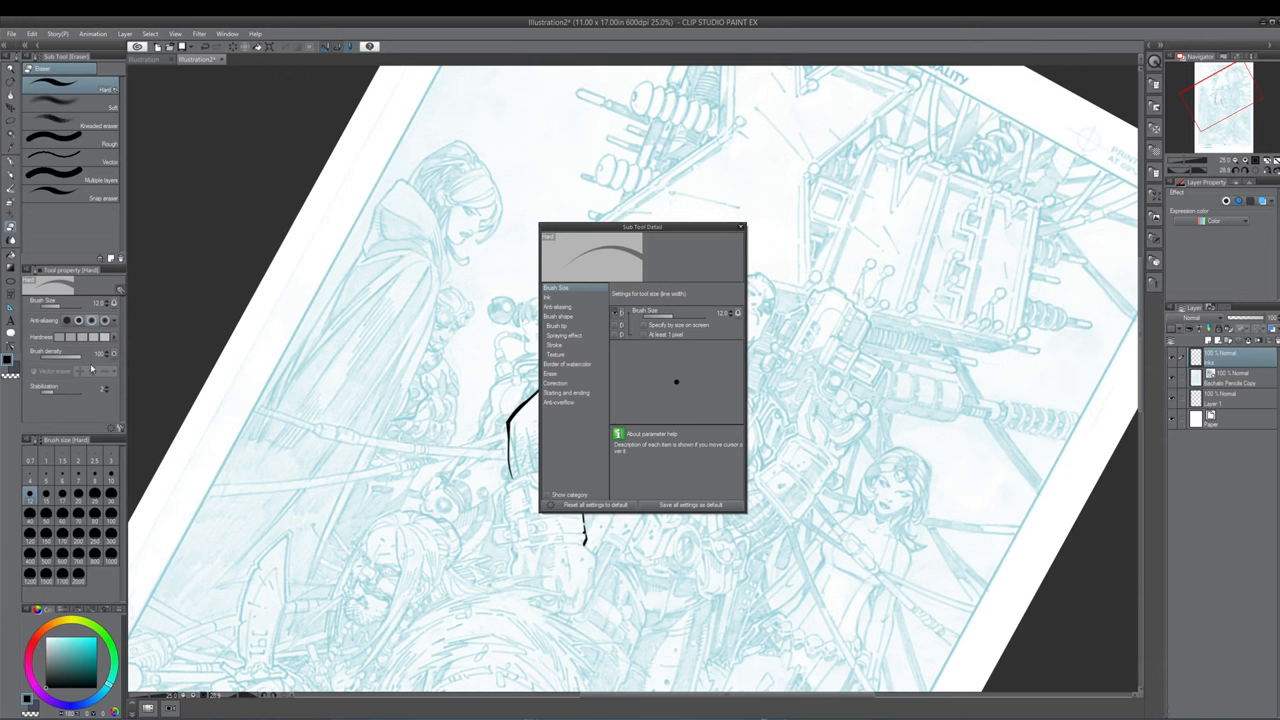
pyautogui.moveTo(132, 362)
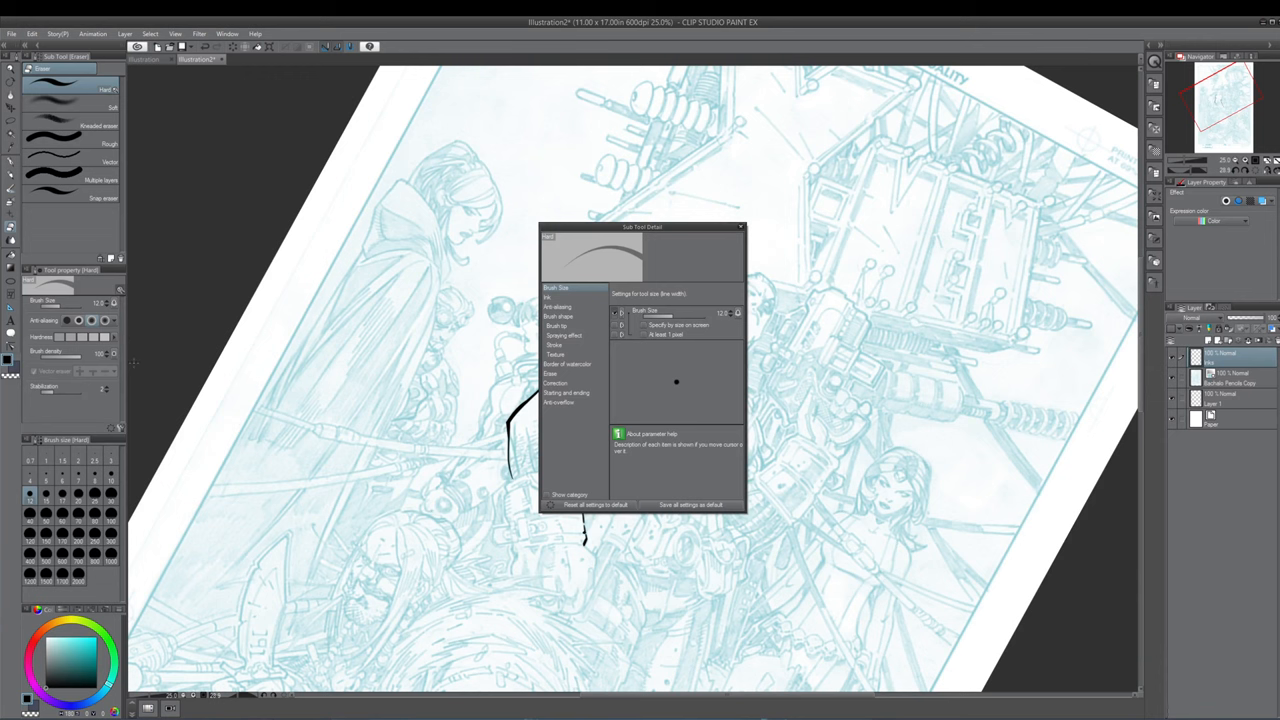
pyautogui.moveTo(644, 334)
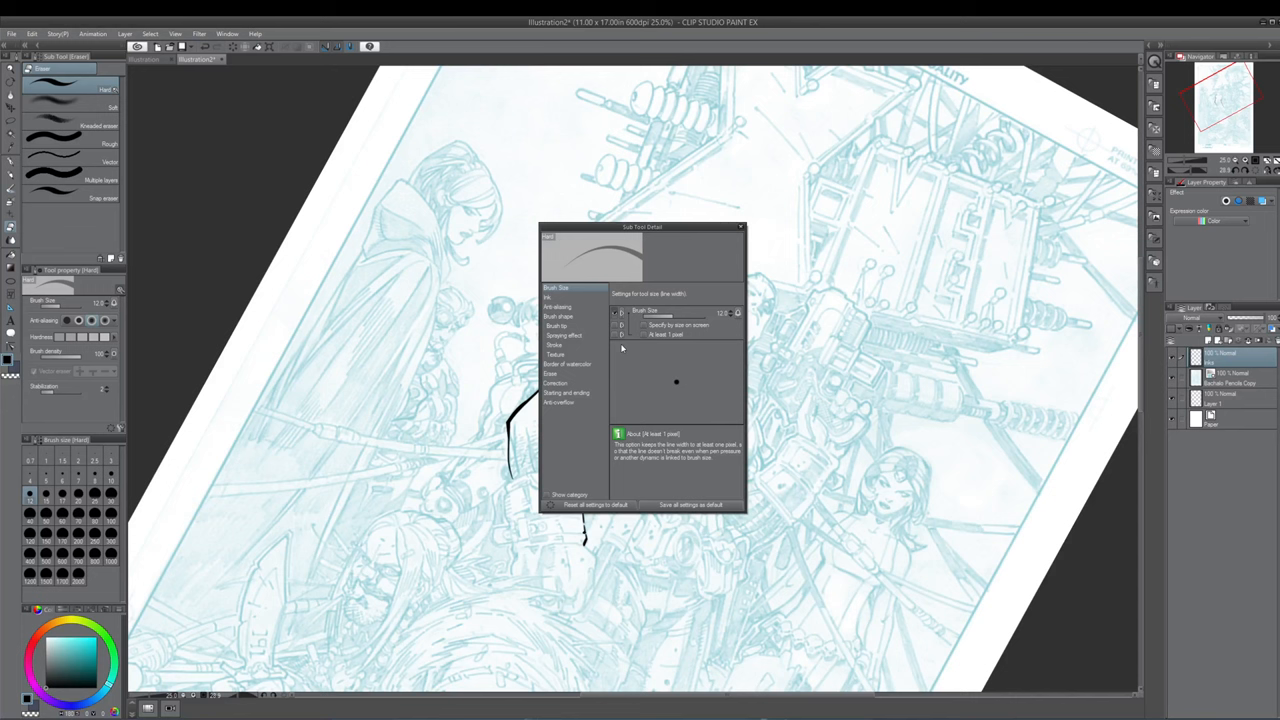
pyautogui.click(548, 296)
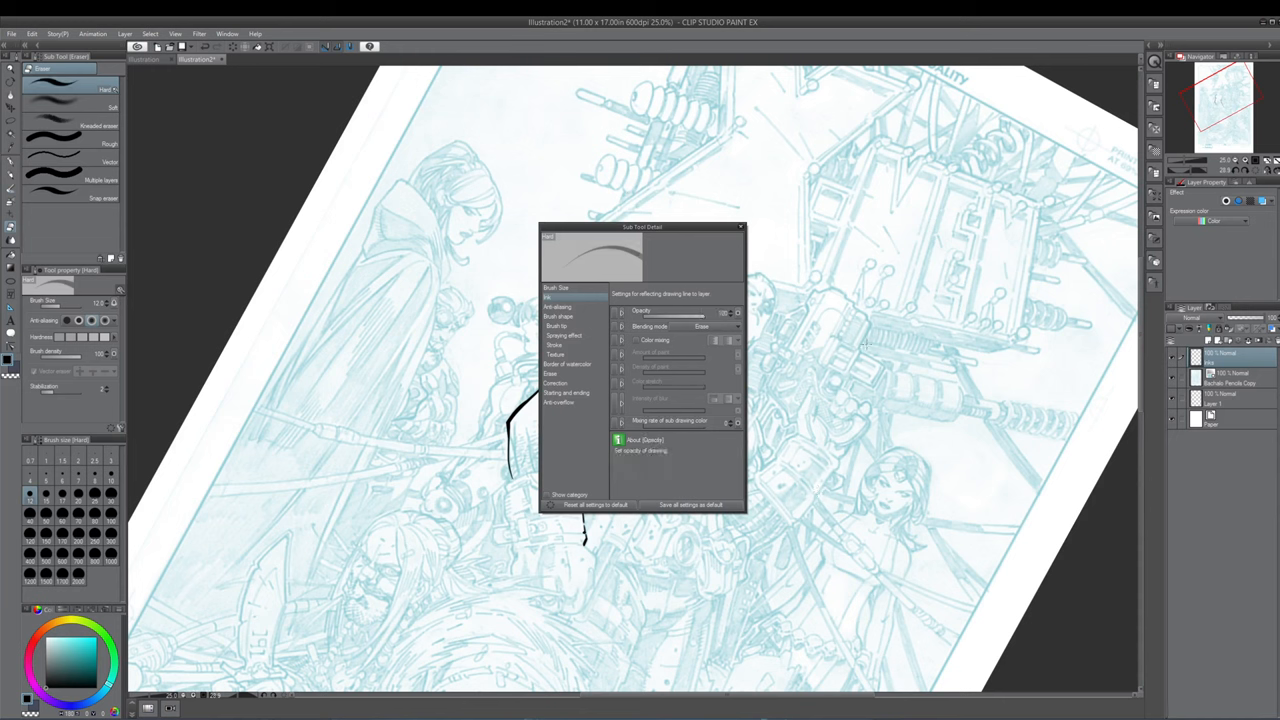
pyautogui.moveTo(820, 330)
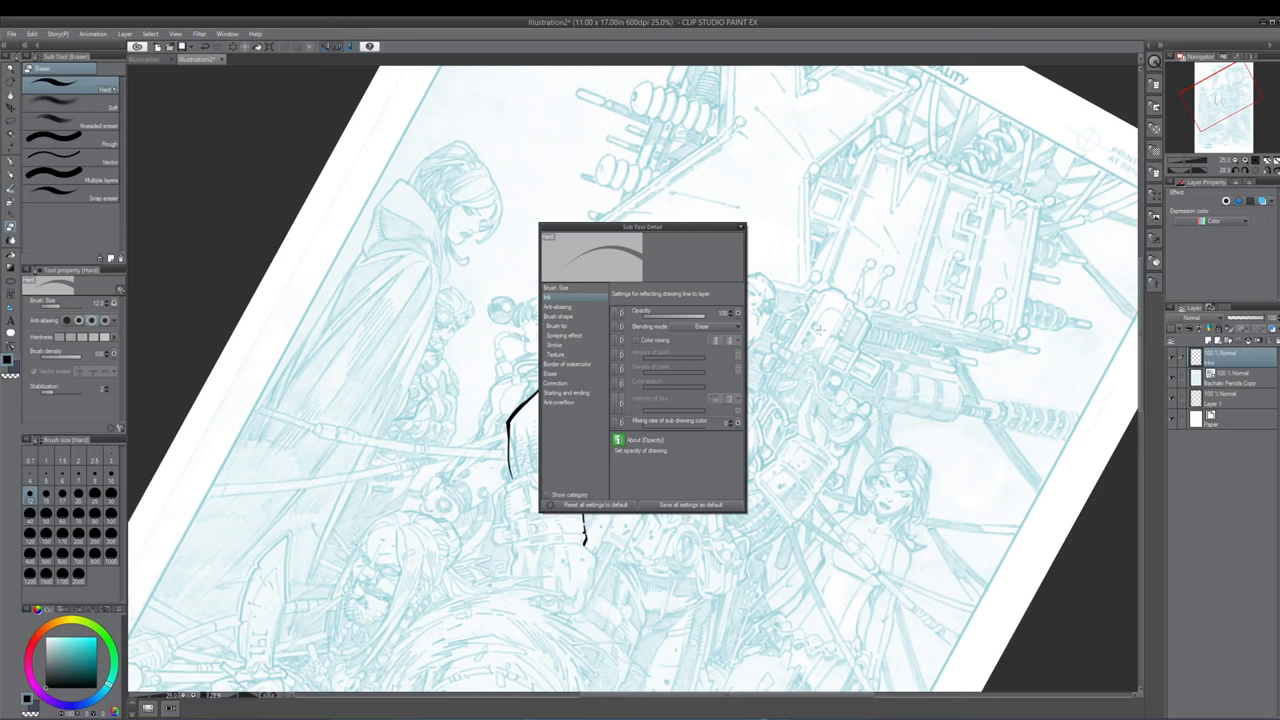
pyautogui.moveTo(744, 236)
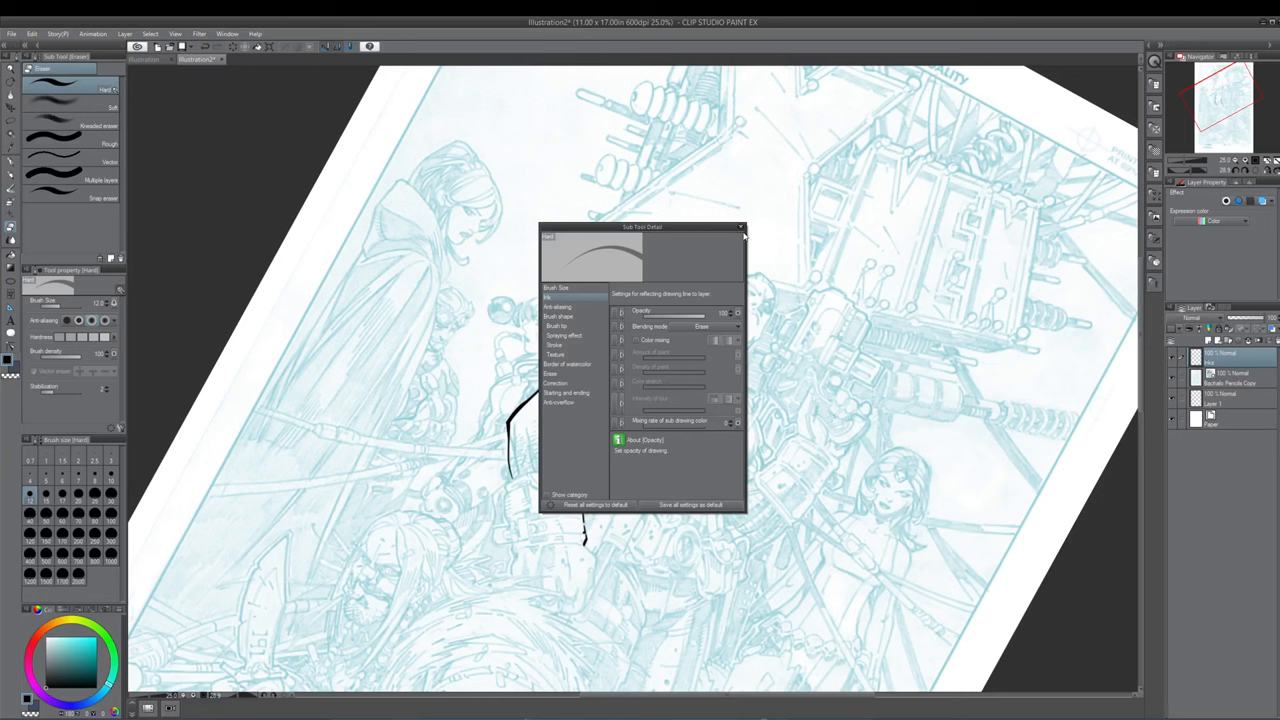
pyautogui.click(740, 228)
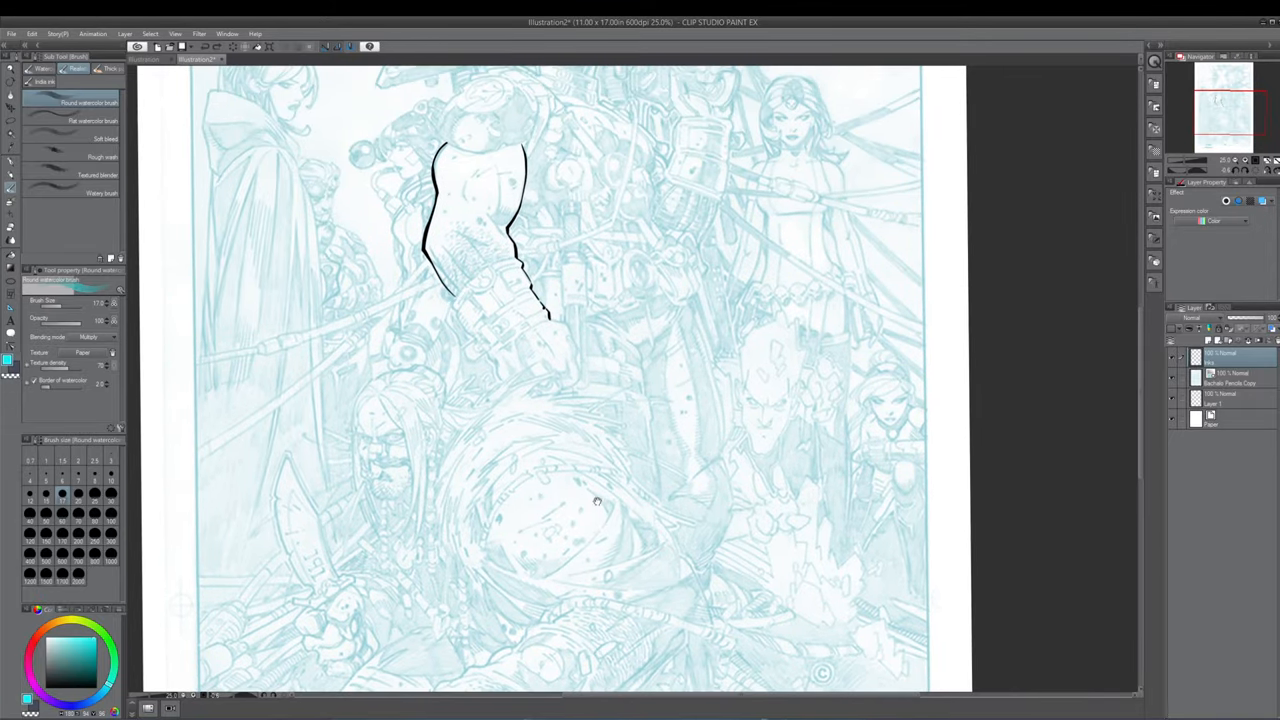
# Step: Scroll the canvas to bring the inked torso figure back into view
pyautogui.scroll(-3)
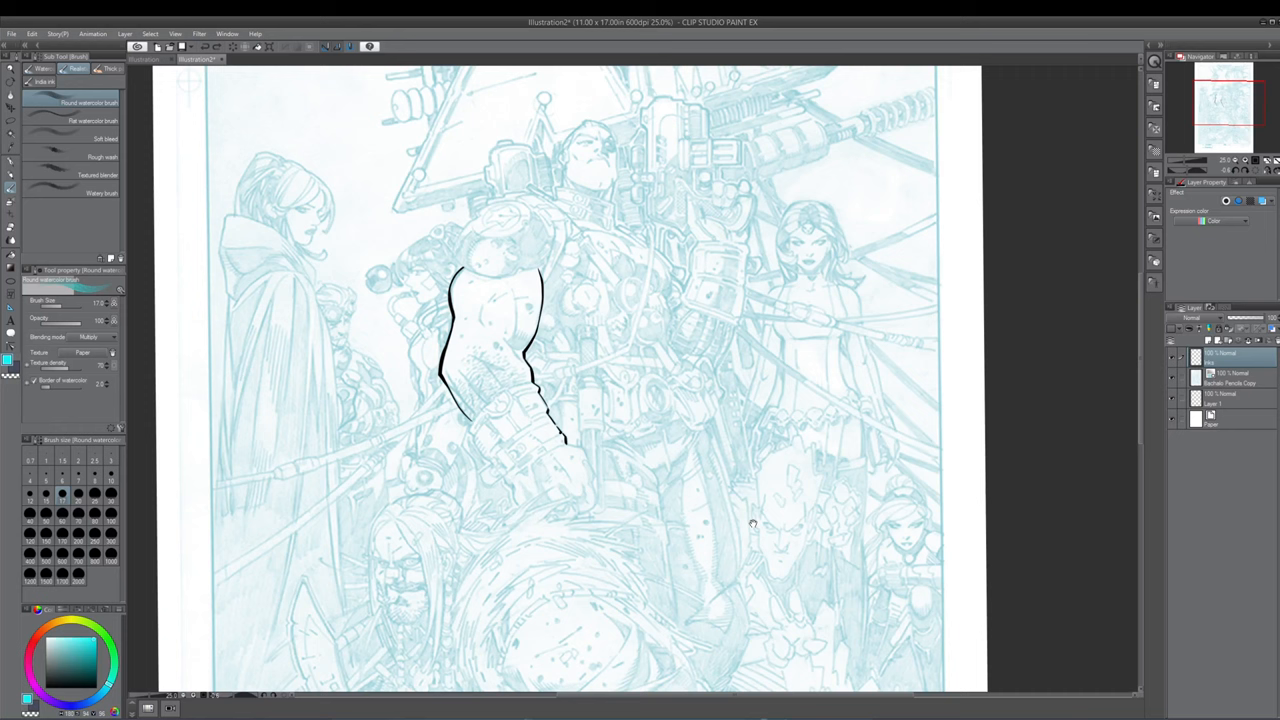
pyautogui.moveTo(752, 524)
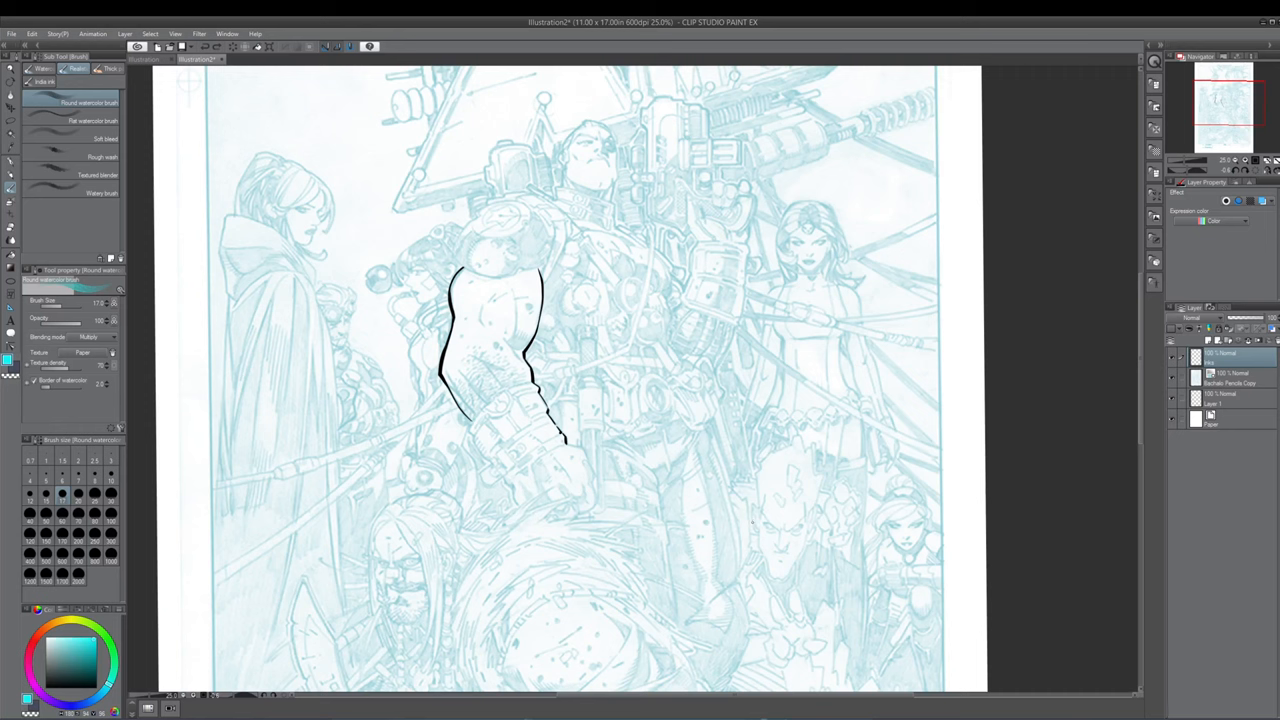